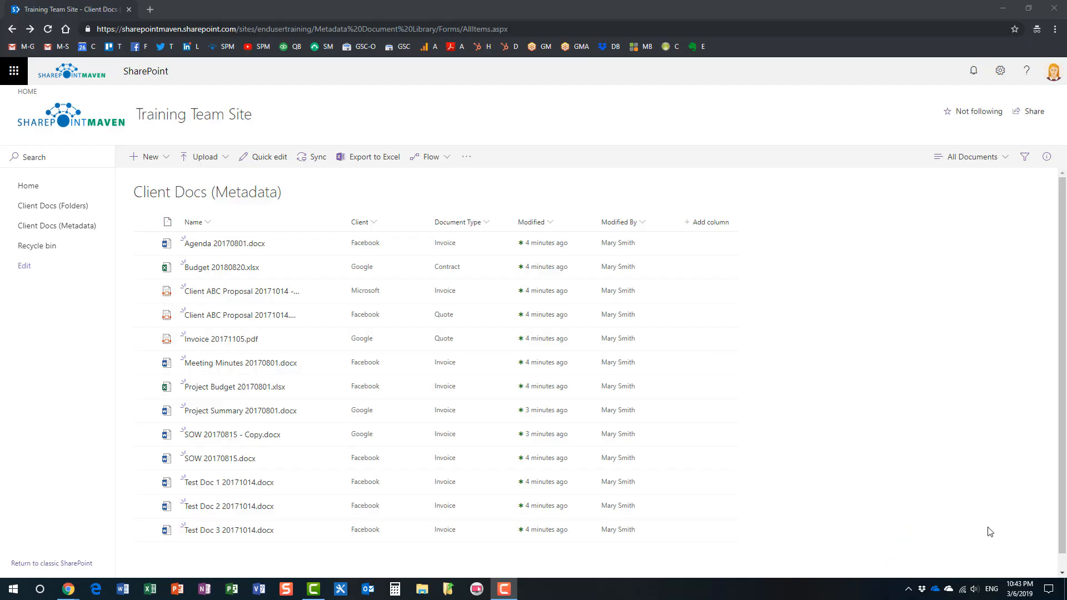
pyautogui.moveTo(768, 533)
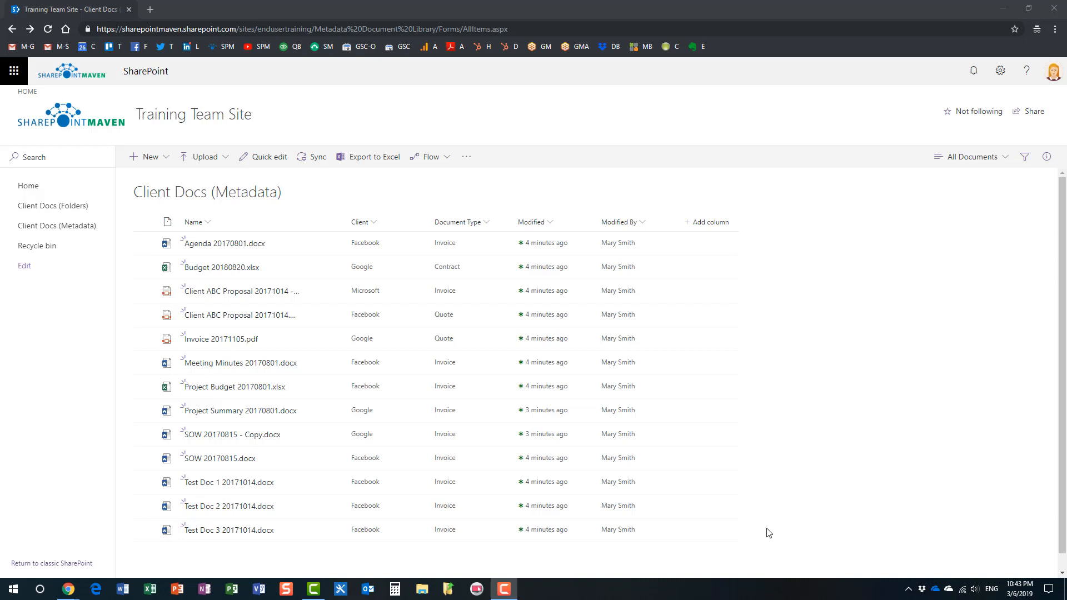
pyautogui.moveTo(784, 518)
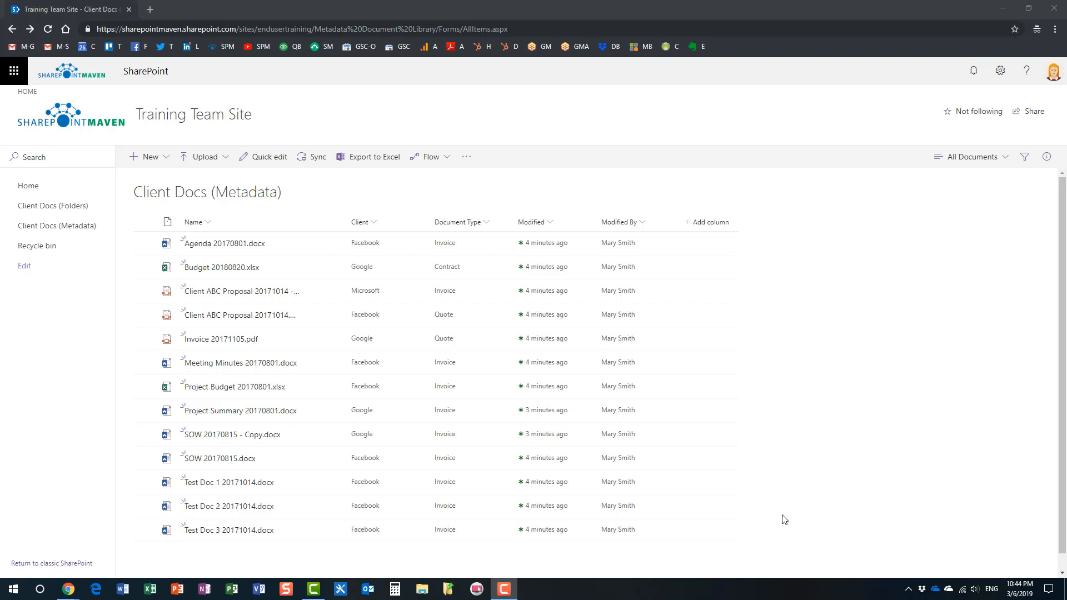
pyautogui.moveTo(52, 206)
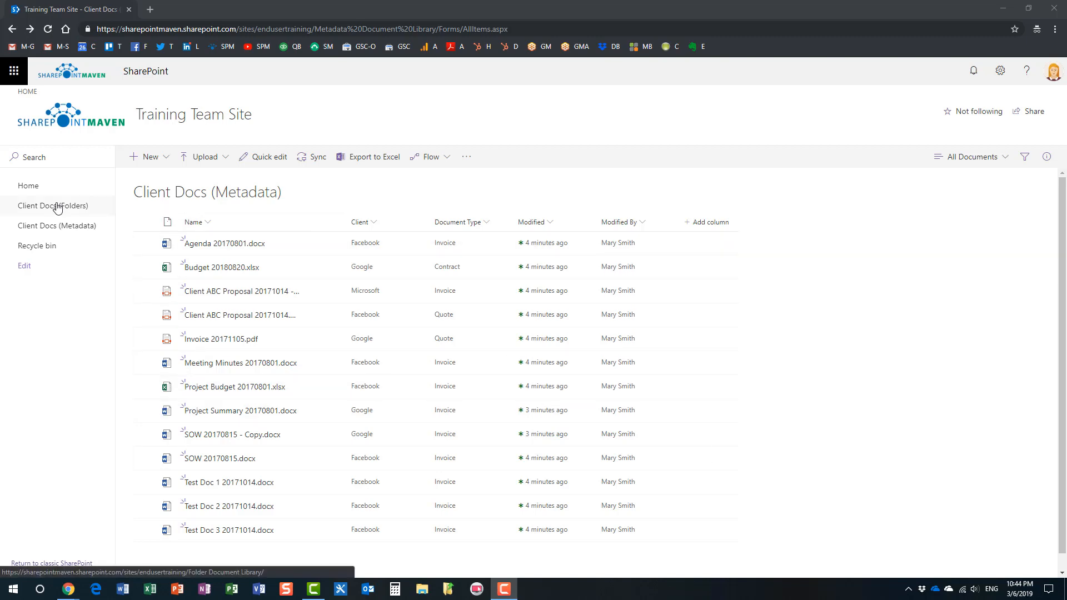
# Step: Open the folder-based Client Docs library with Facebook, Google, Microsoft and Project ABC folders
pyautogui.click(53, 206)
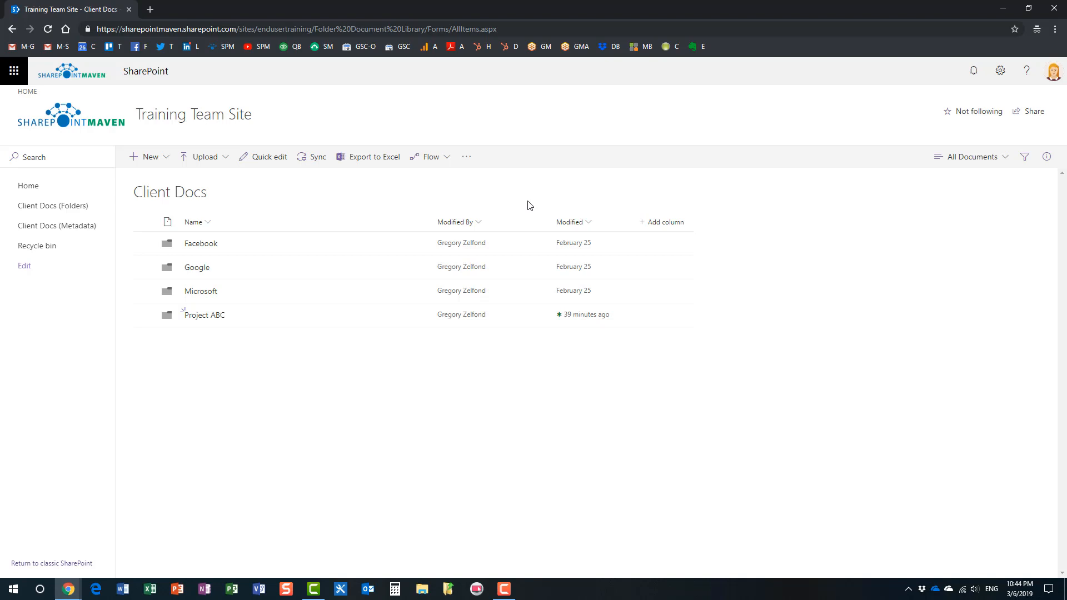
pyautogui.moveTo(524, 365)
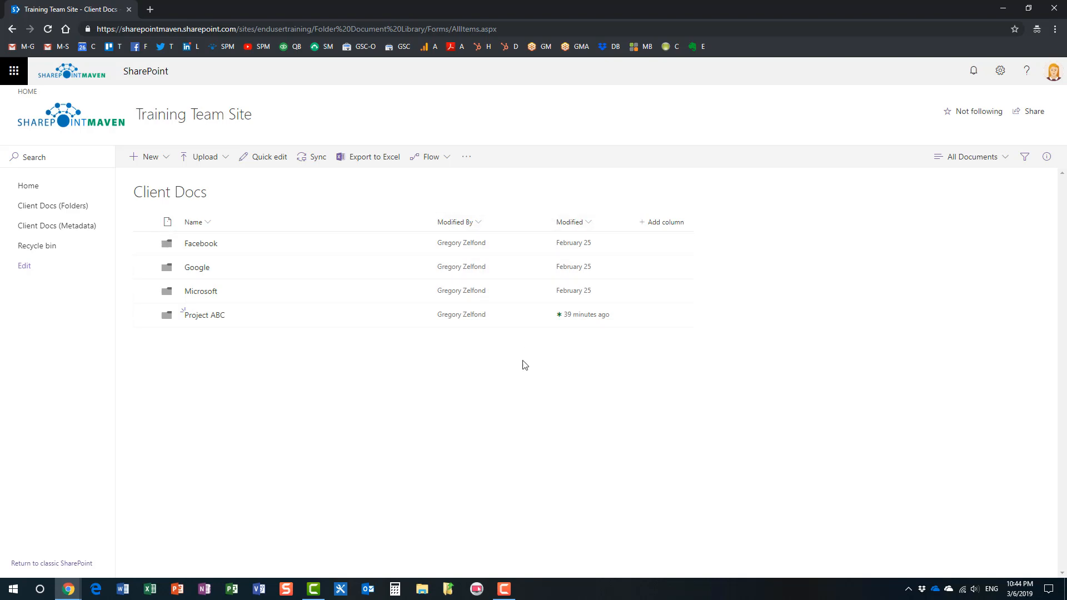
pyautogui.moveTo(271, 315)
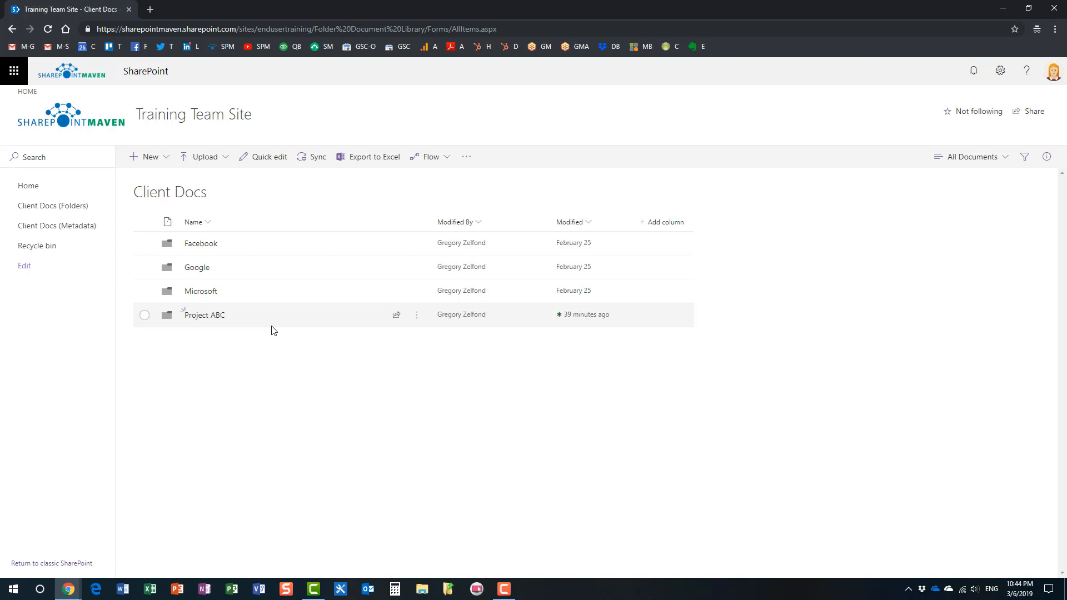
pyautogui.moveTo(57, 225)
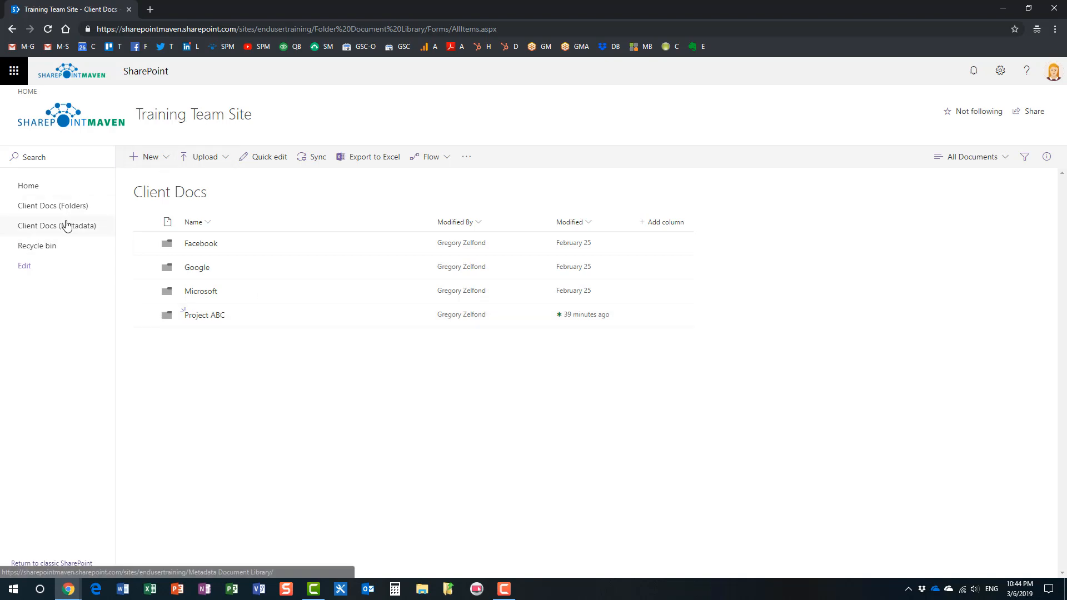
# Step: Open Client Docs (Metadata) and filter it to Invoice documents only
pyautogui.click(57, 225)
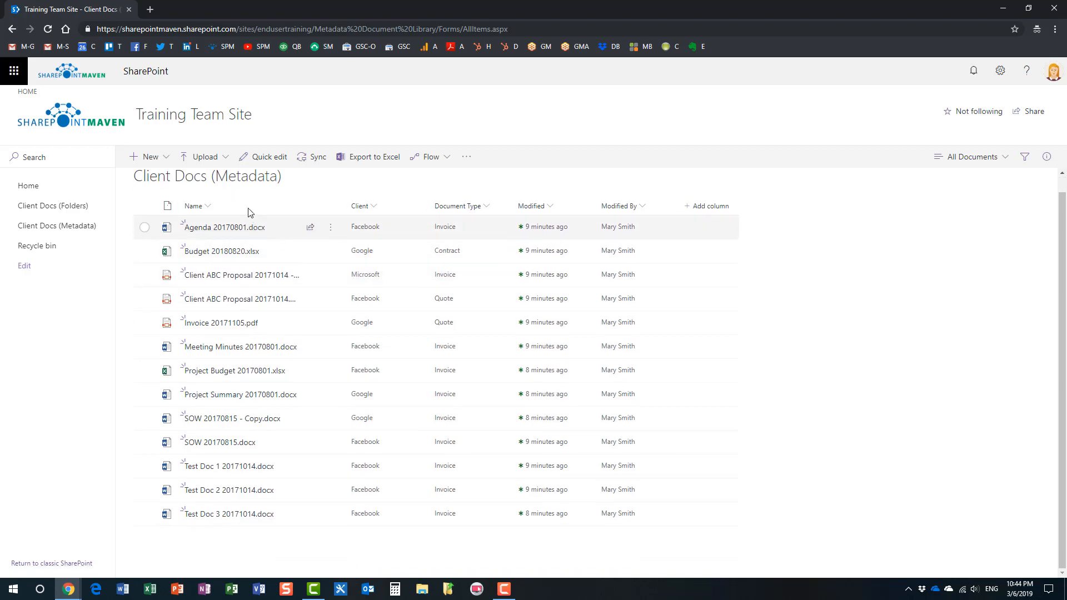
pyautogui.moveTo(367, 245)
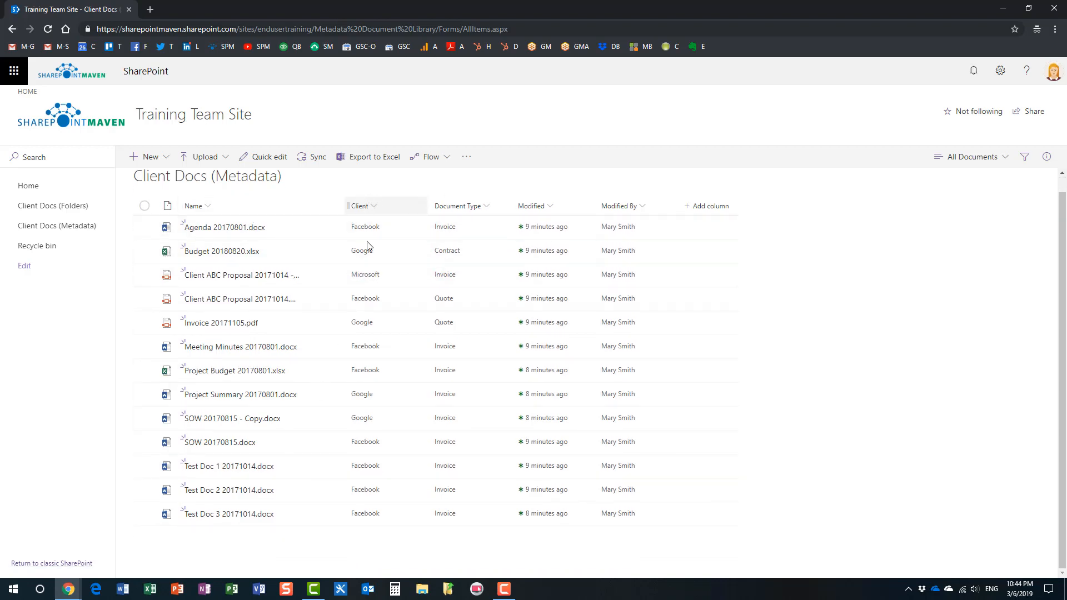
pyautogui.moveTo(469, 206)
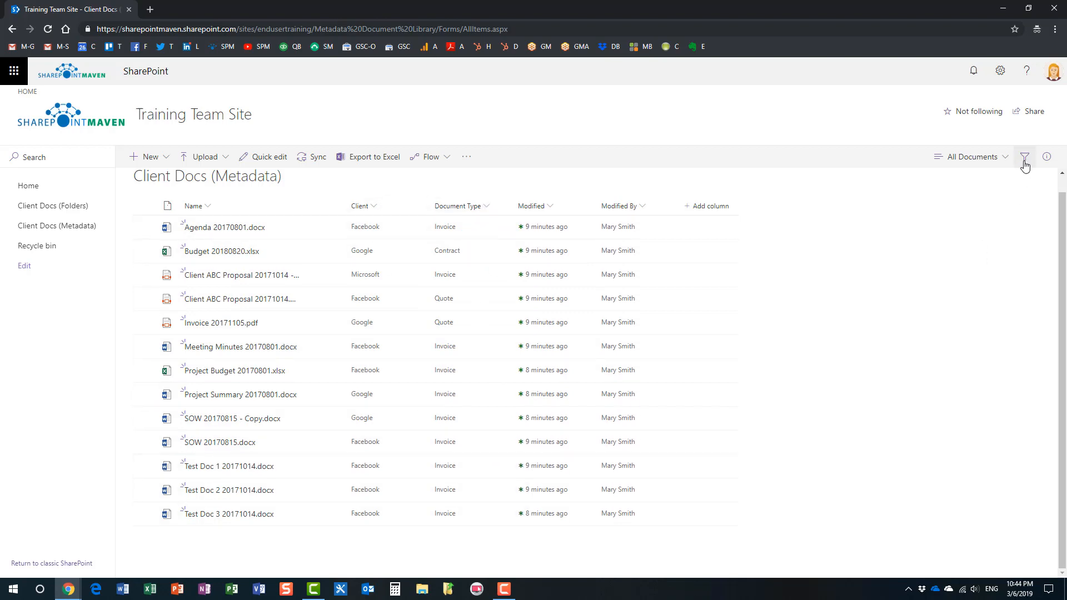
pyautogui.moveTo(1025, 156)
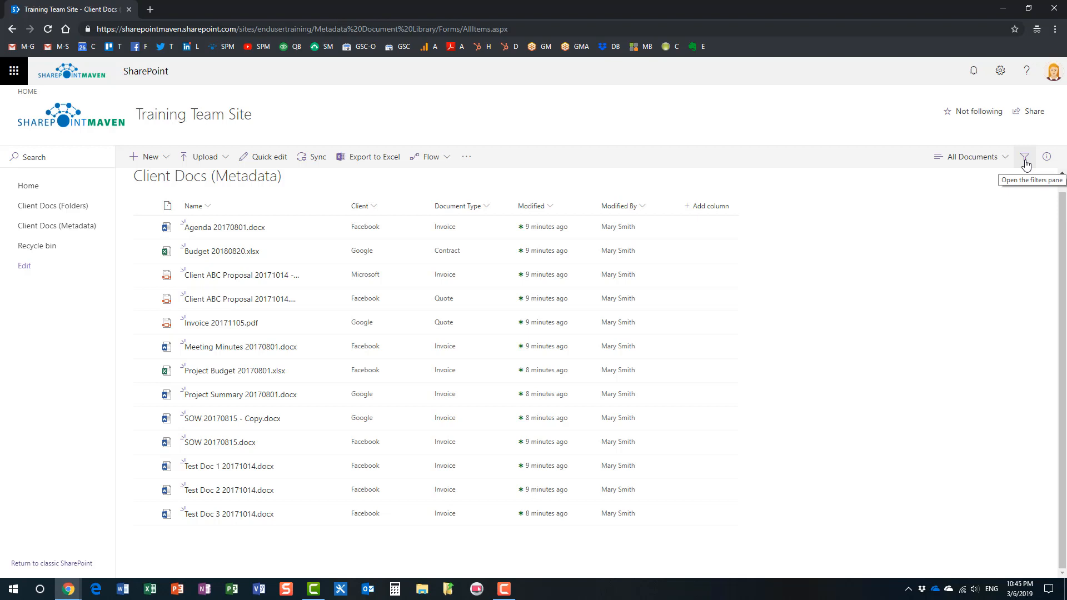
pyautogui.click(1024, 156)
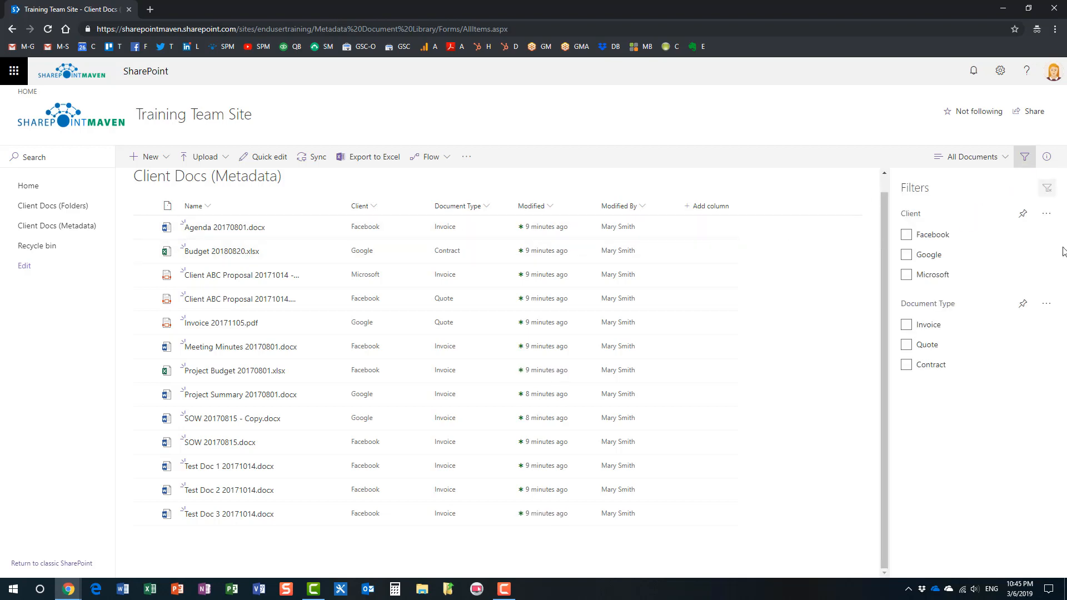
pyautogui.moveTo(906, 234)
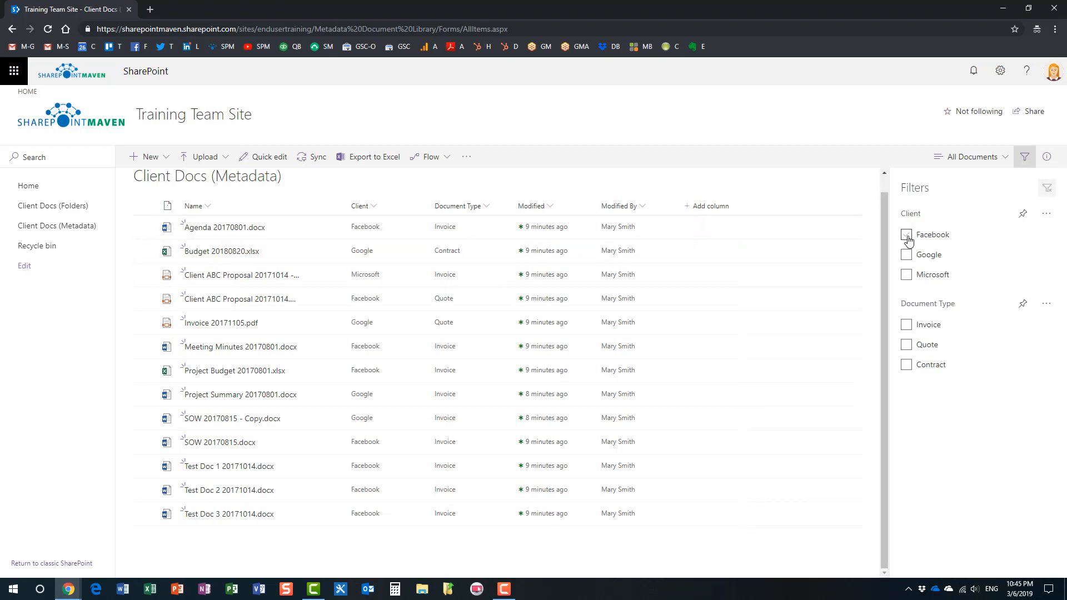
pyautogui.click(906, 234)
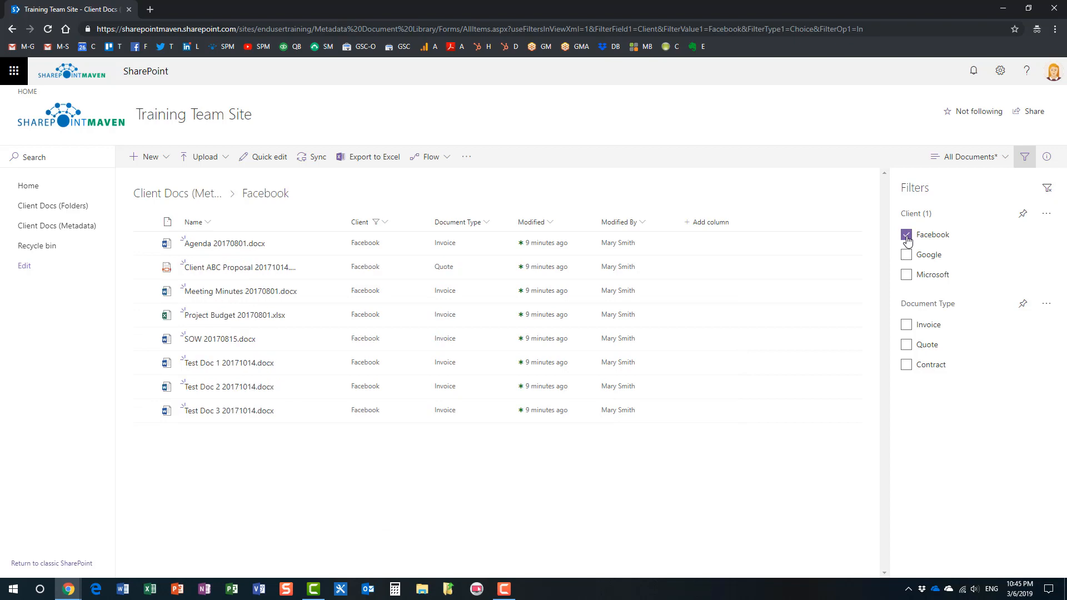
pyautogui.click(905, 325)
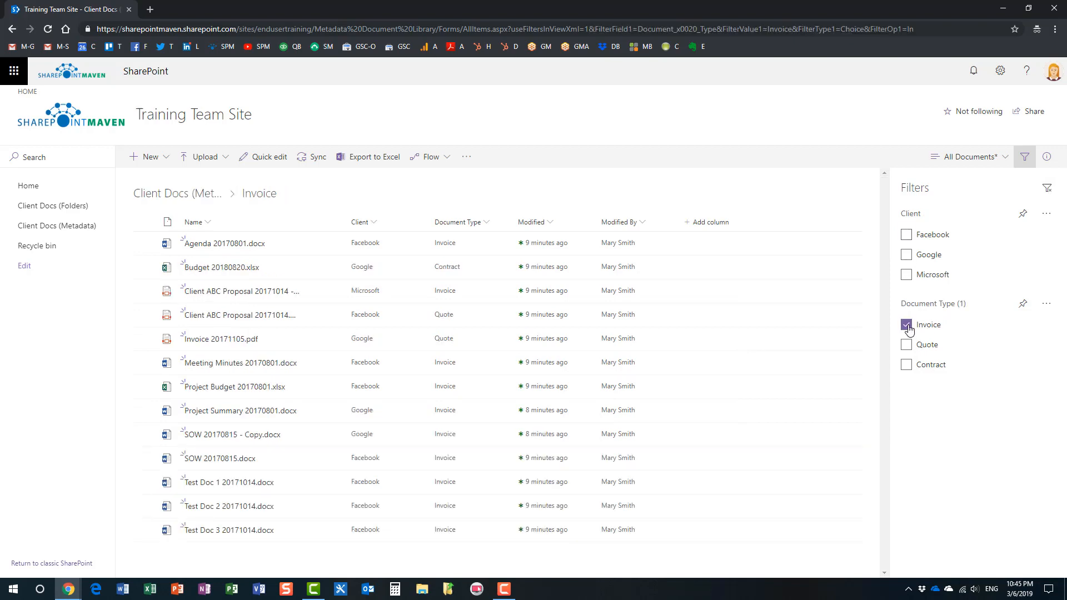
pyautogui.click(906, 324)
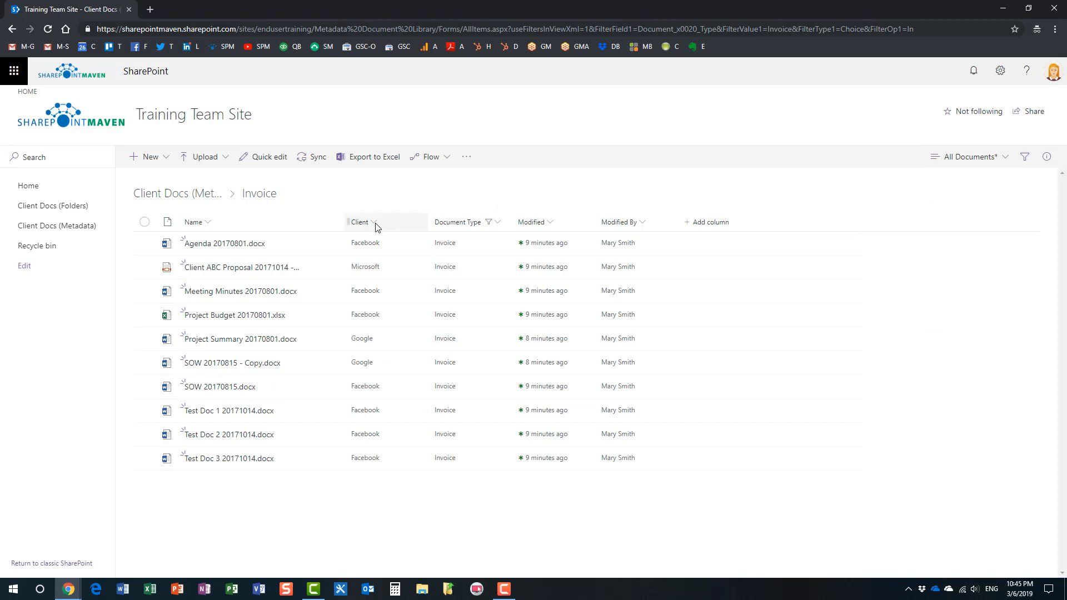
pyautogui.click(361, 222)
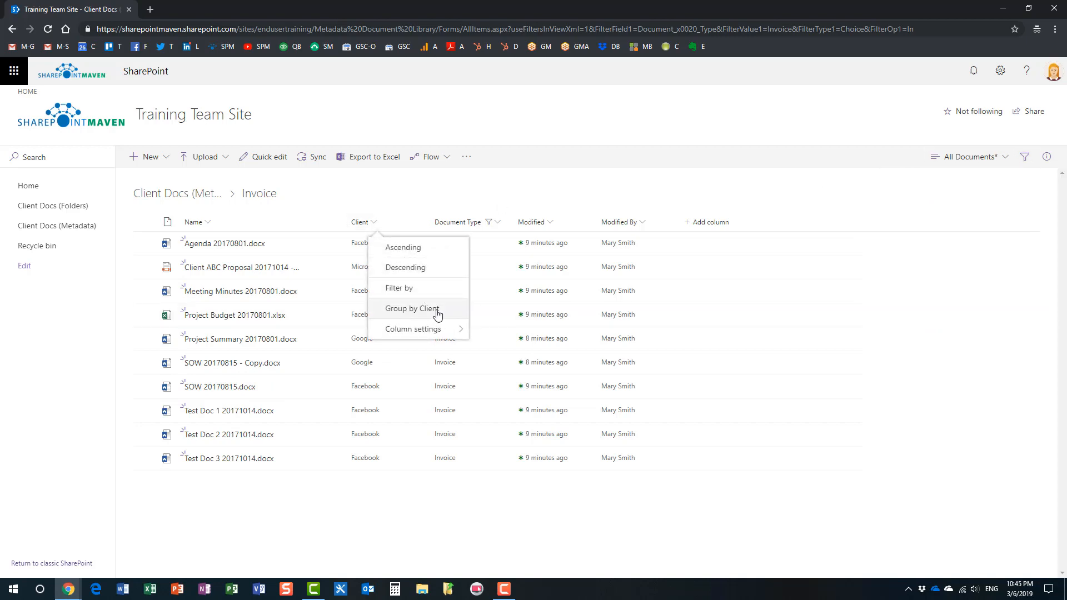
pyautogui.moveTo(436, 309)
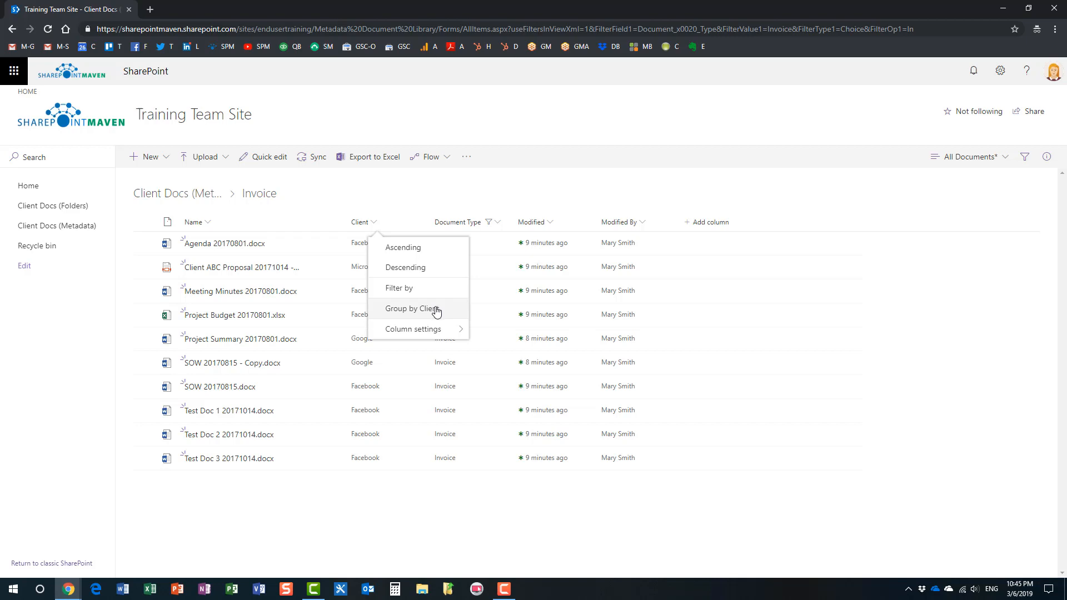
pyautogui.moveTo(57, 225)
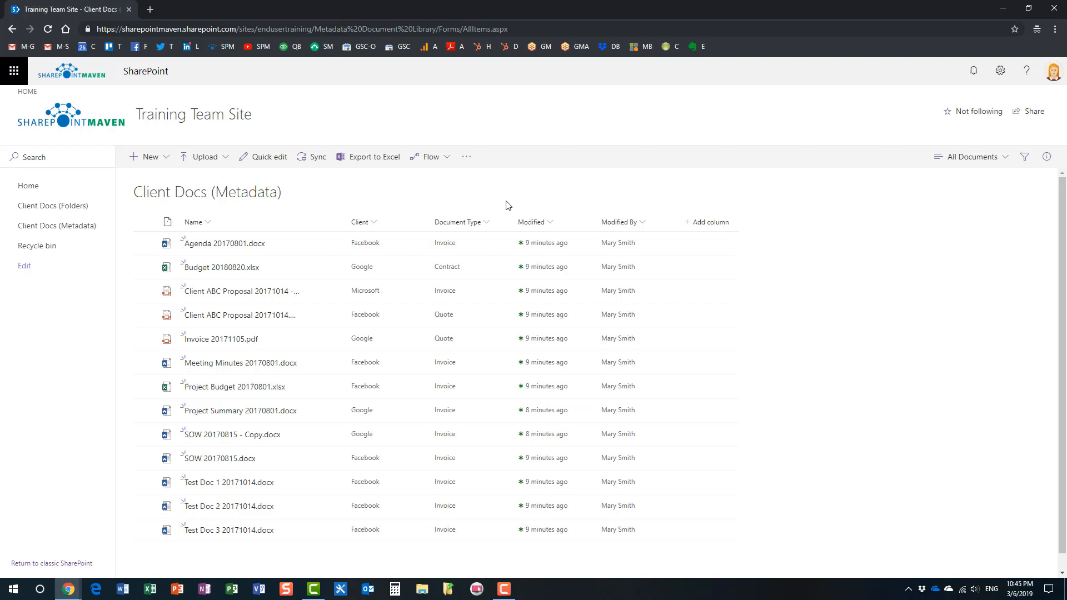
pyautogui.moveTo(882, 205)
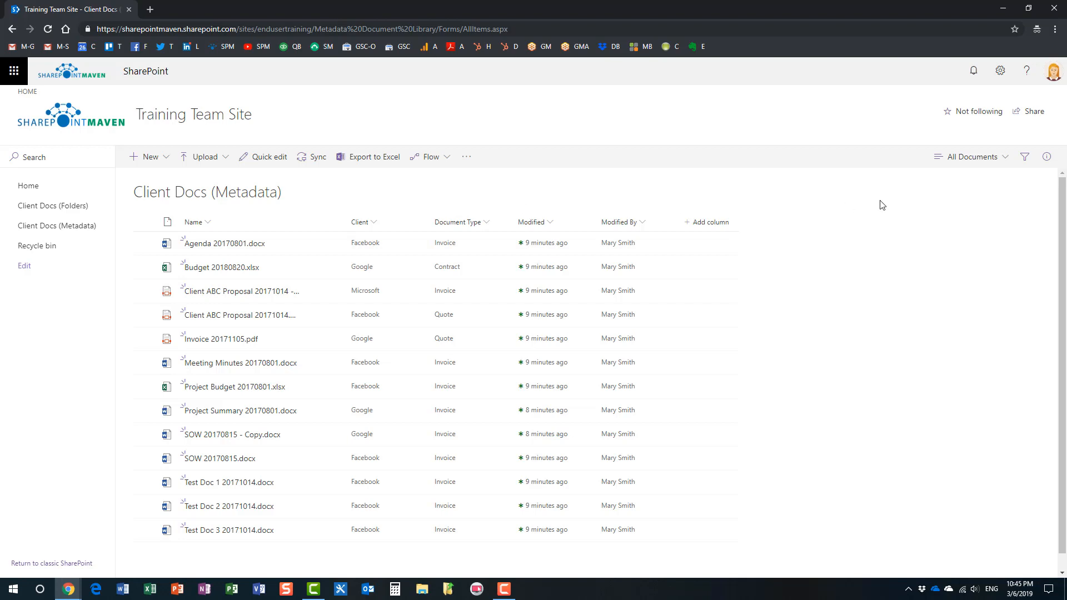
pyautogui.moveTo(440, 235)
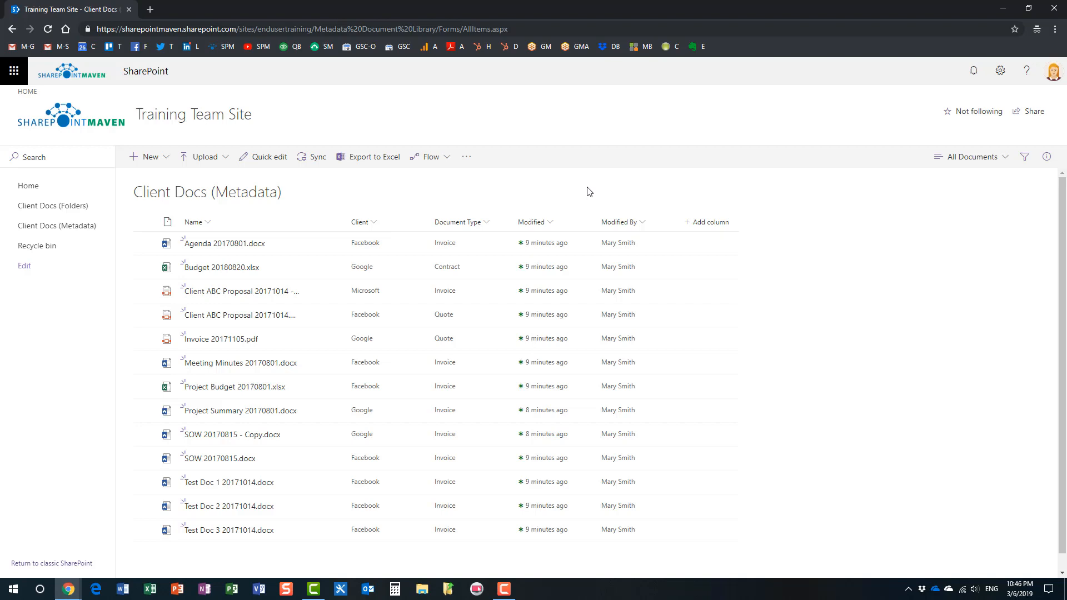
pyautogui.moveTo(441, 187)
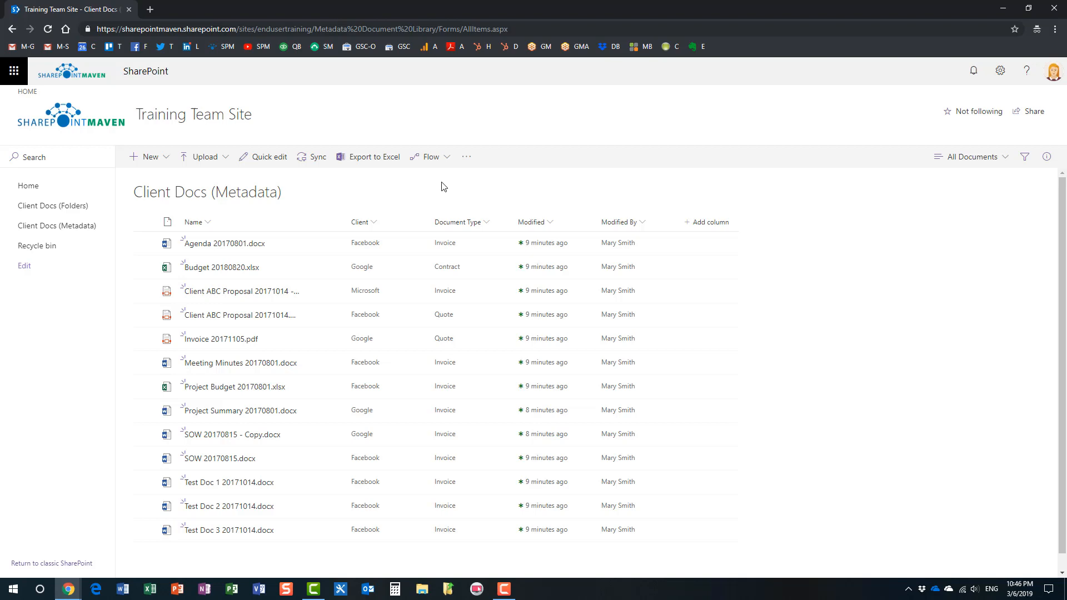
pyautogui.moveTo(475, 204)
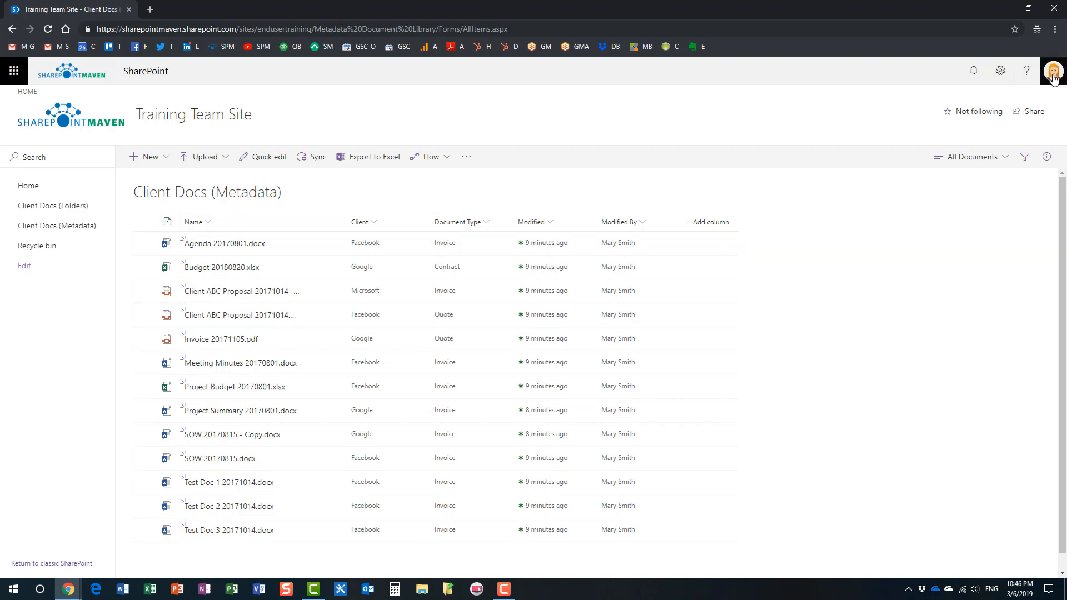
# Step: Review the signed-in account and site permissions, then close the permissions panel
pyautogui.click(1054, 71)
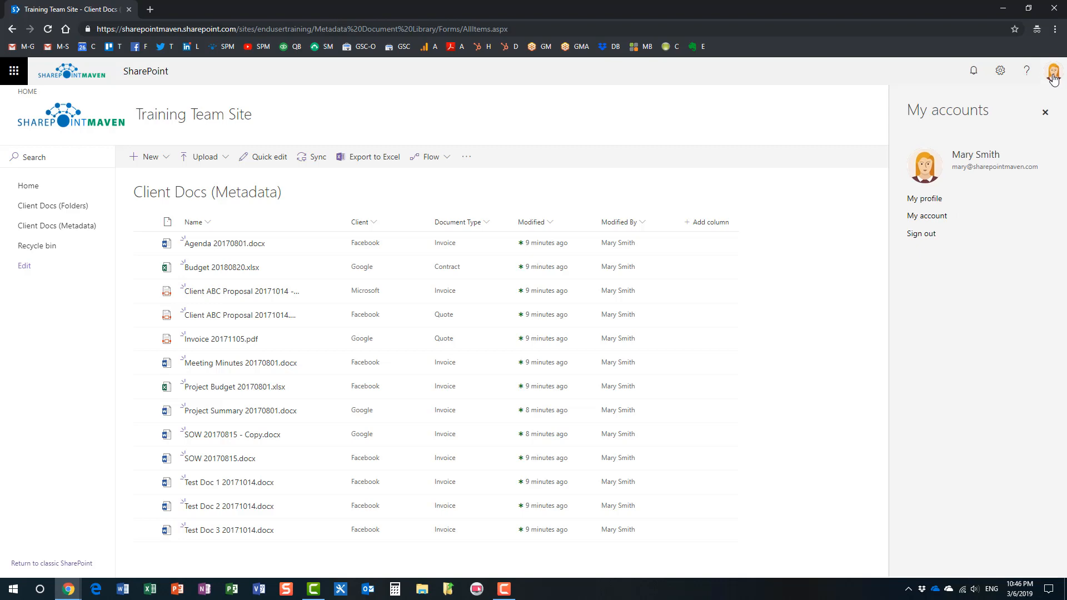
pyautogui.click(999, 70)
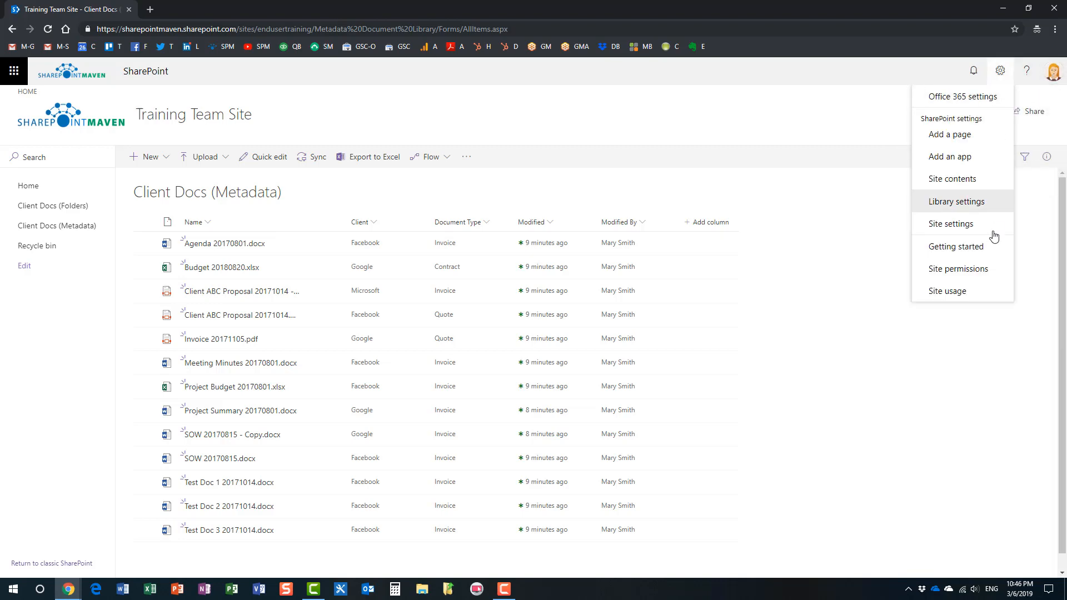
pyautogui.click(957, 268)
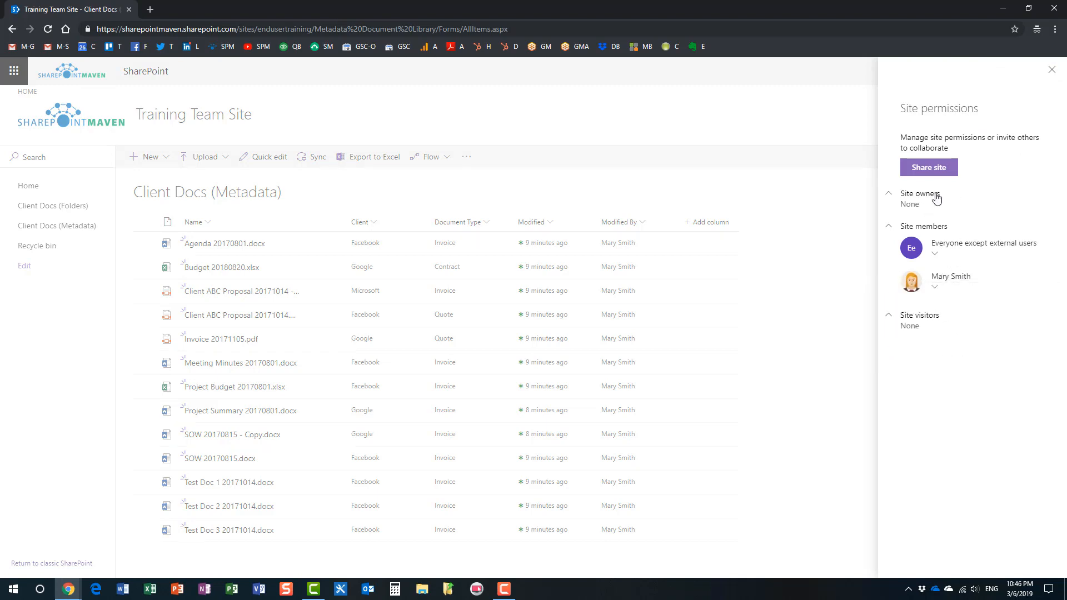
pyautogui.moveTo(1000, 191)
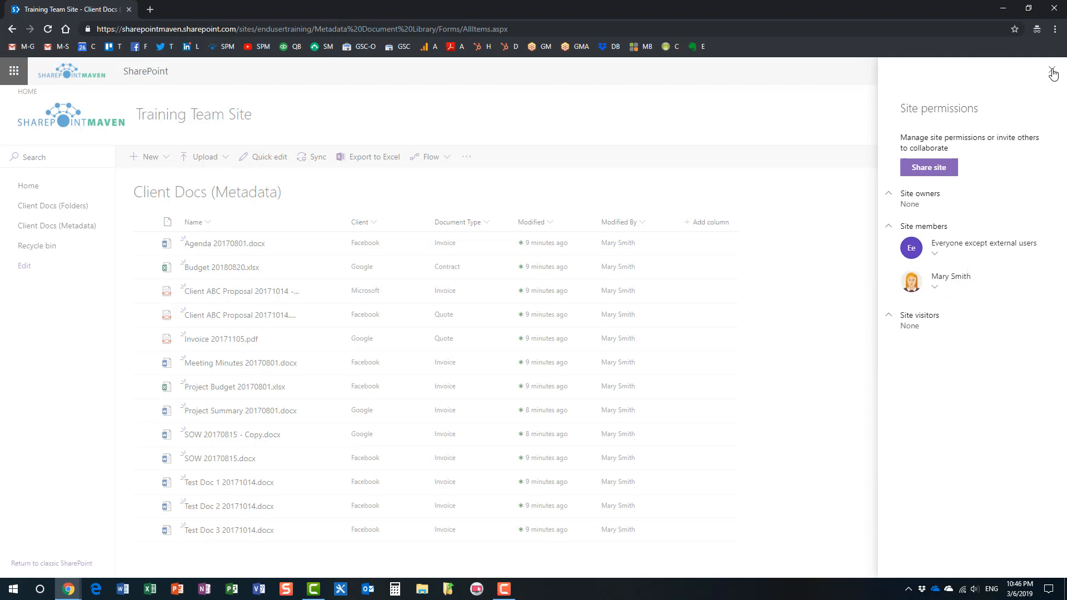
pyautogui.click(1051, 73)
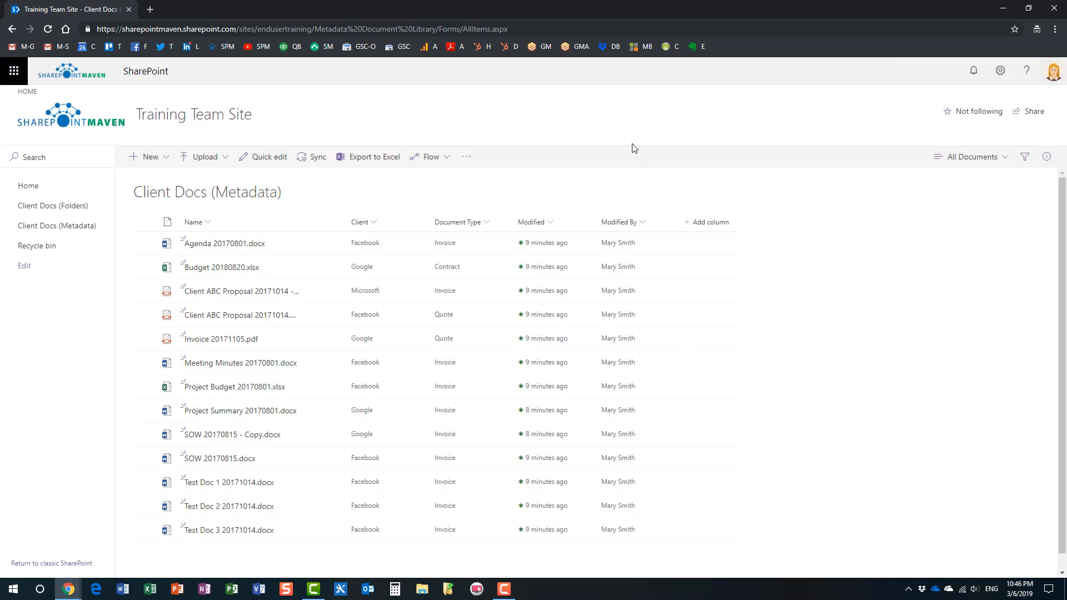
pyautogui.moveTo(757, 163)
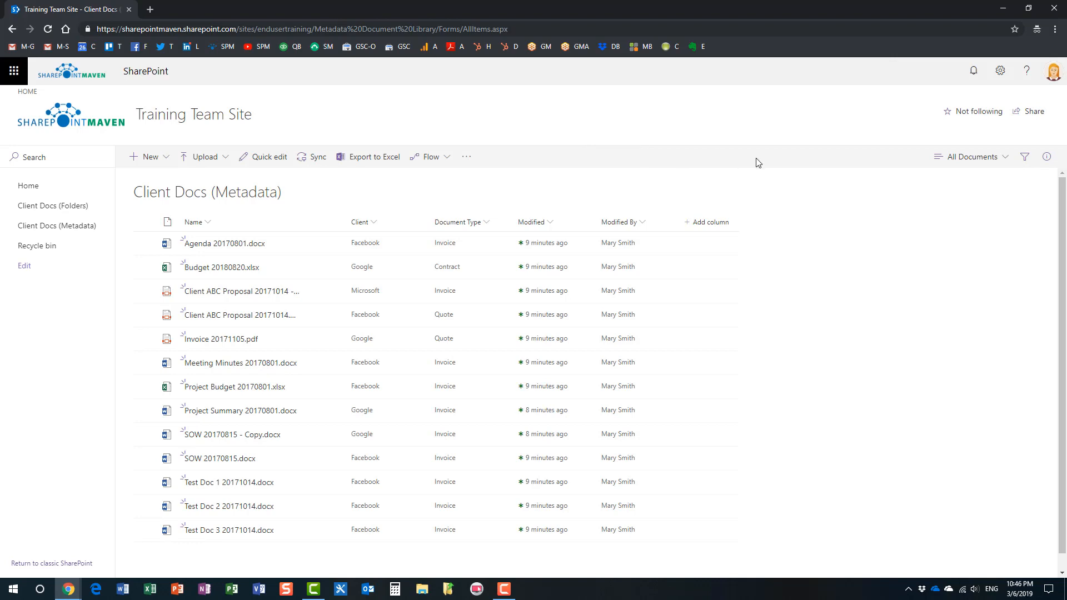
# Step: Group the metadata library's documents by the Client column
pyautogui.click(972, 157)
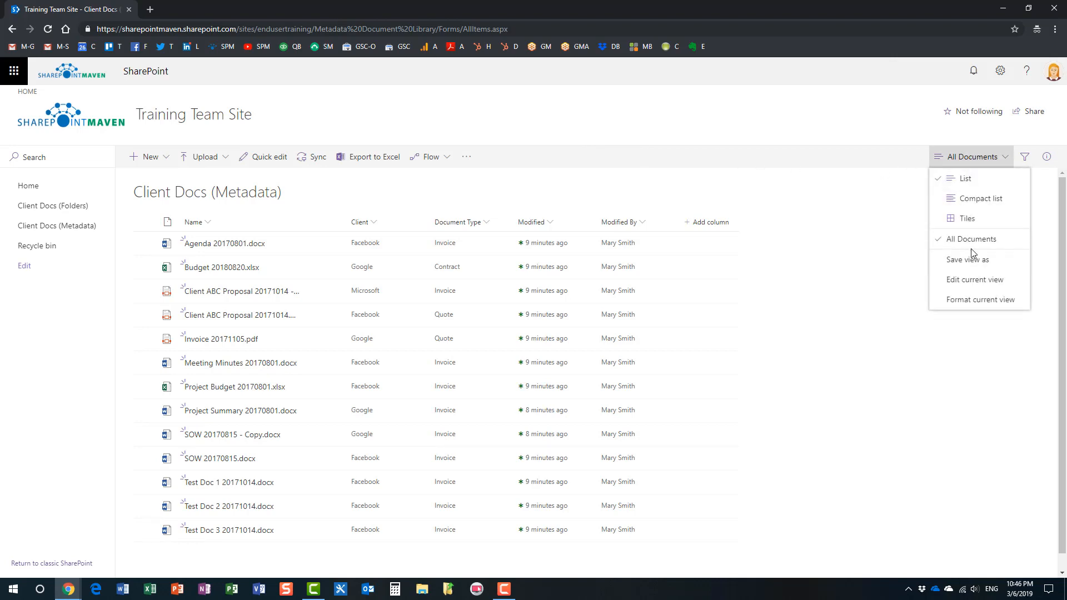
pyautogui.moveTo(975, 239)
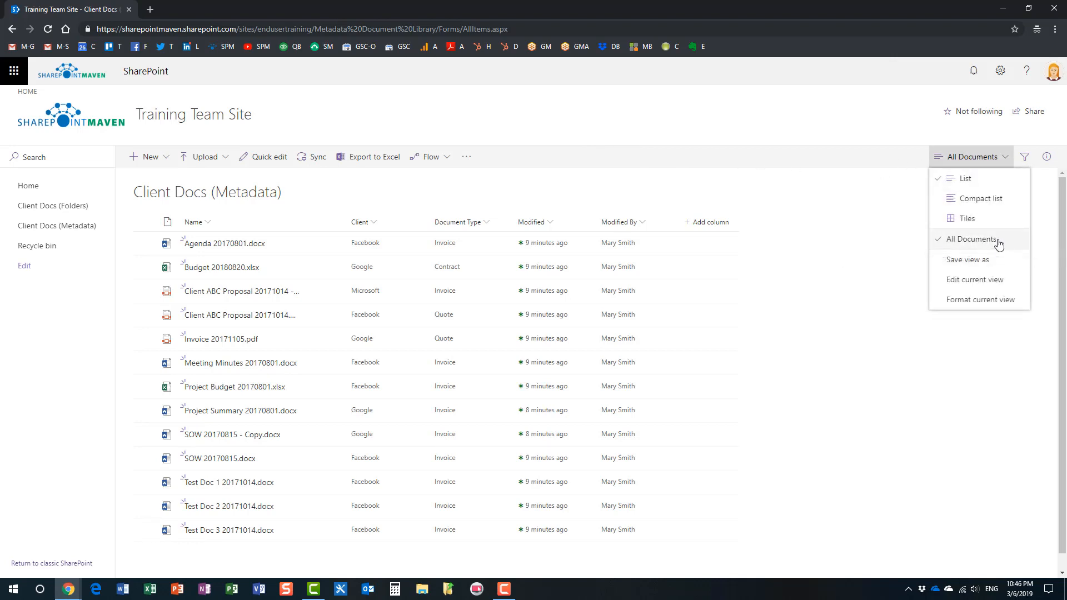
pyautogui.moveTo(360, 227)
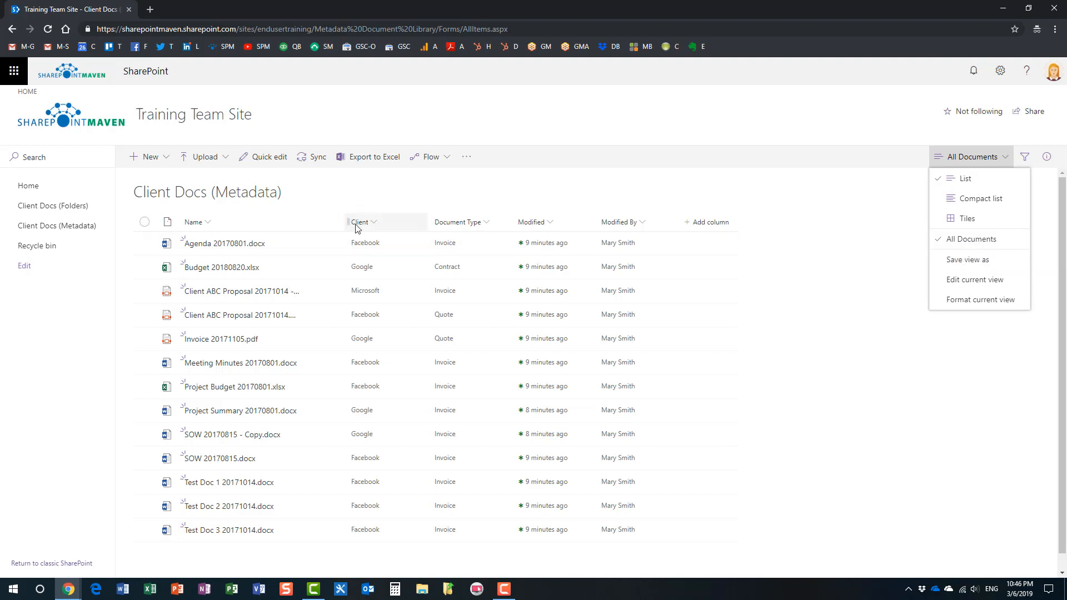
pyautogui.moveTo(490, 204)
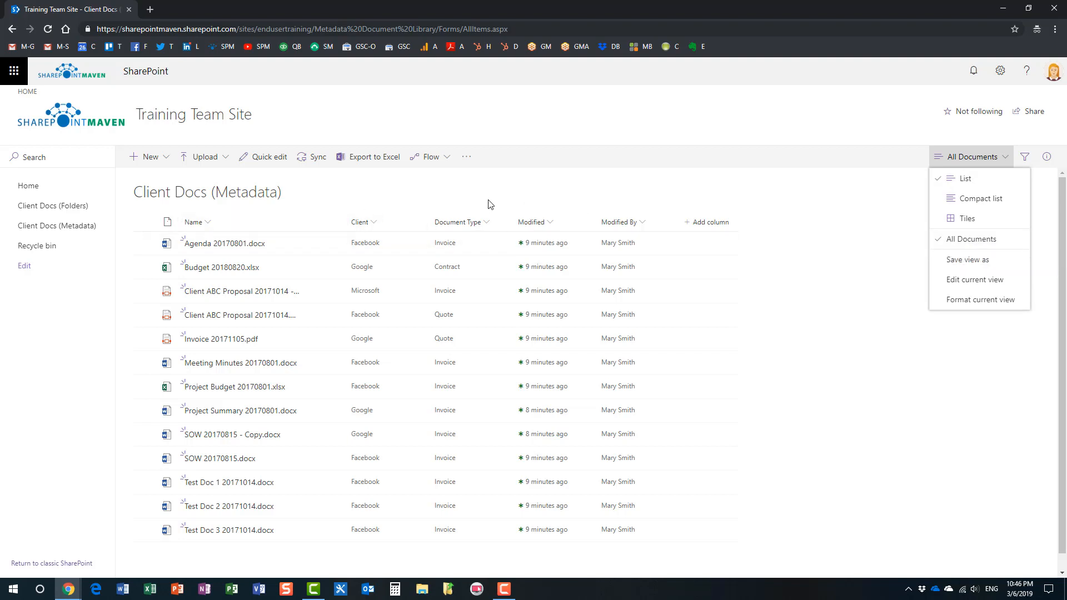
pyautogui.moveTo(362, 203)
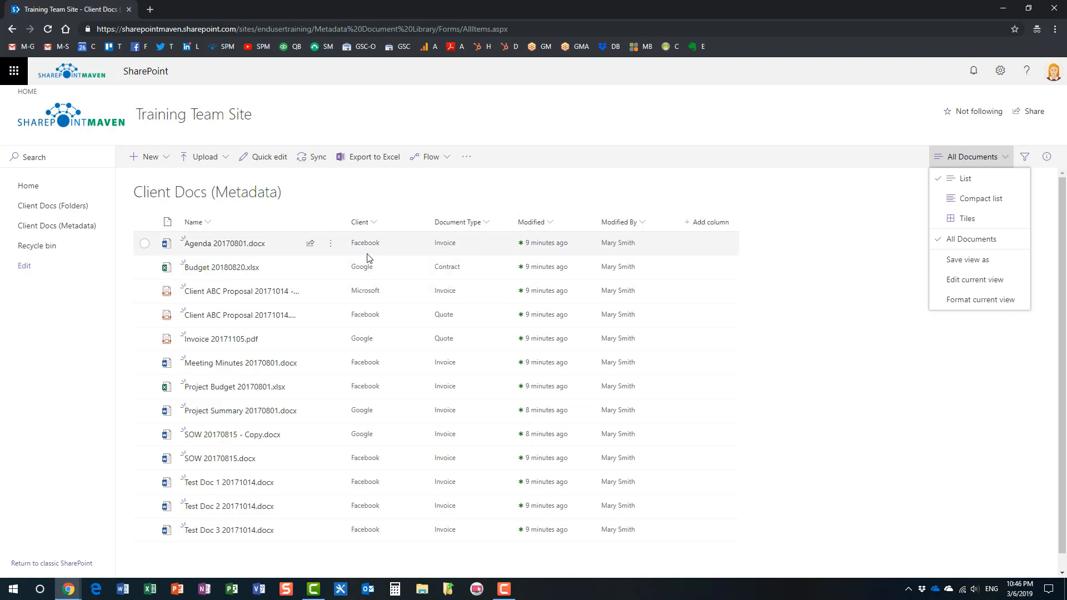
pyautogui.moveTo(513, 248)
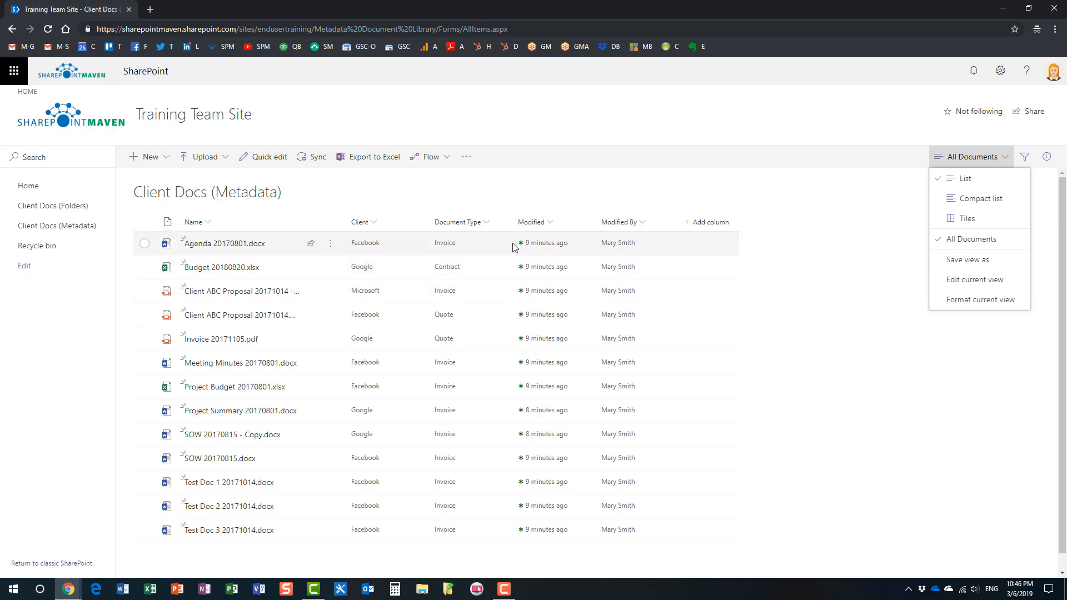
pyautogui.click(839, 119)
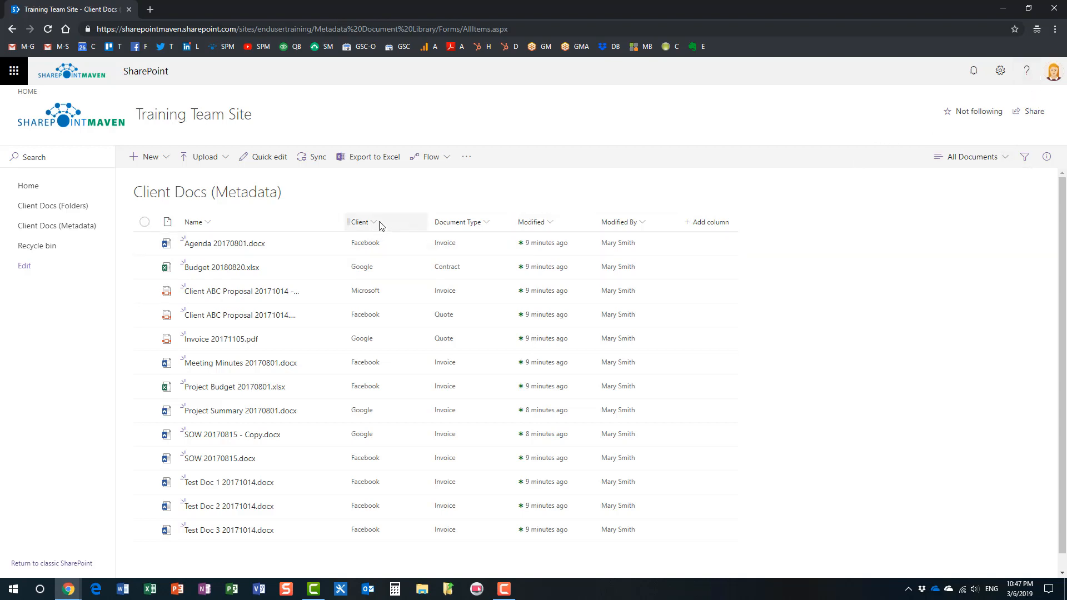
pyautogui.click(363, 222)
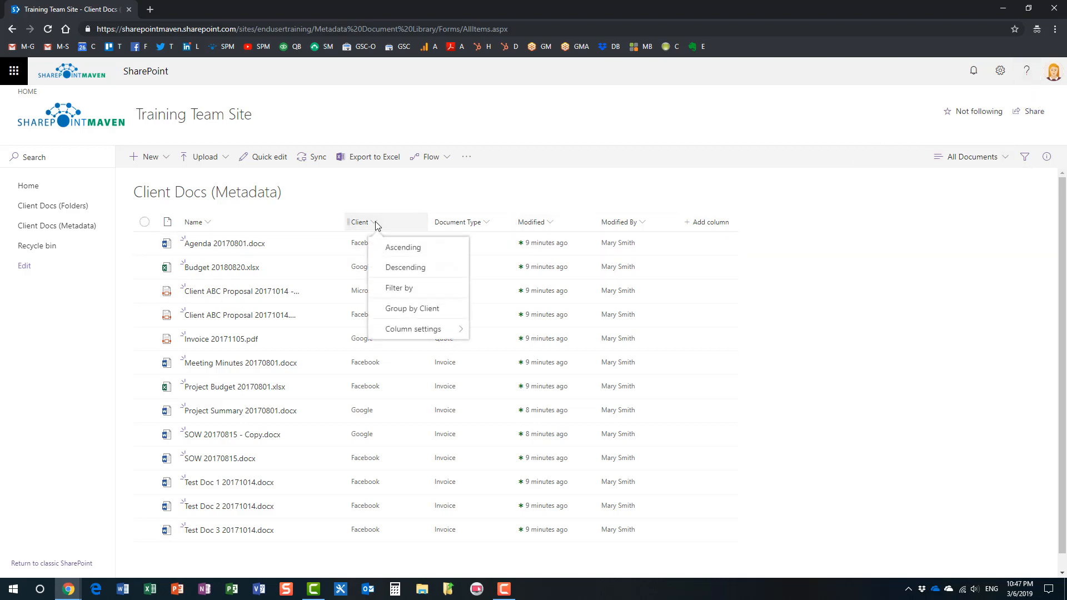
pyautogui.moveTo(438, 312)
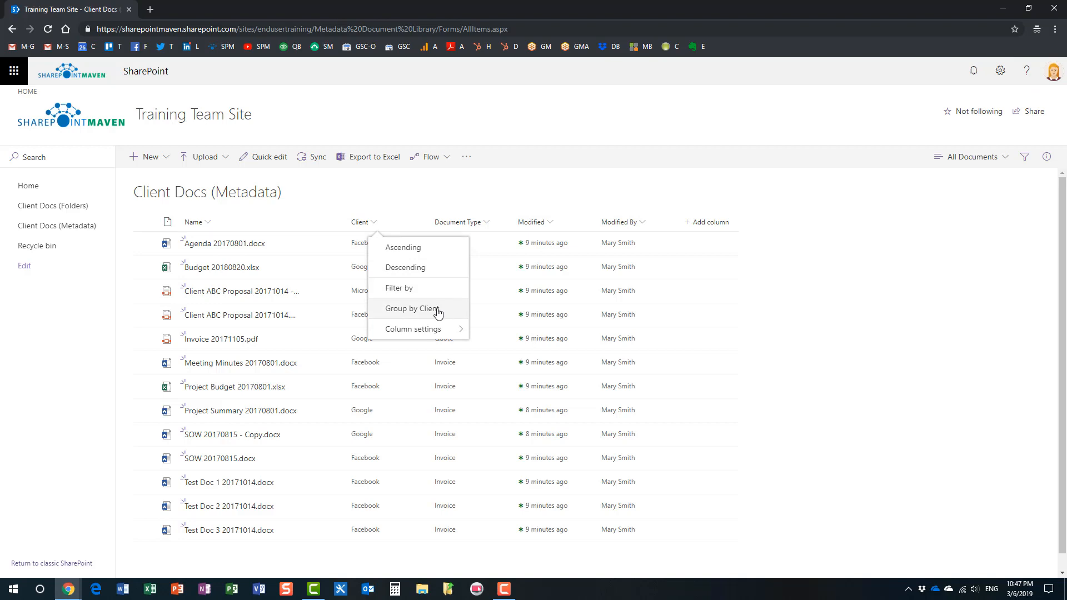
pyautogui.click(413, 308)
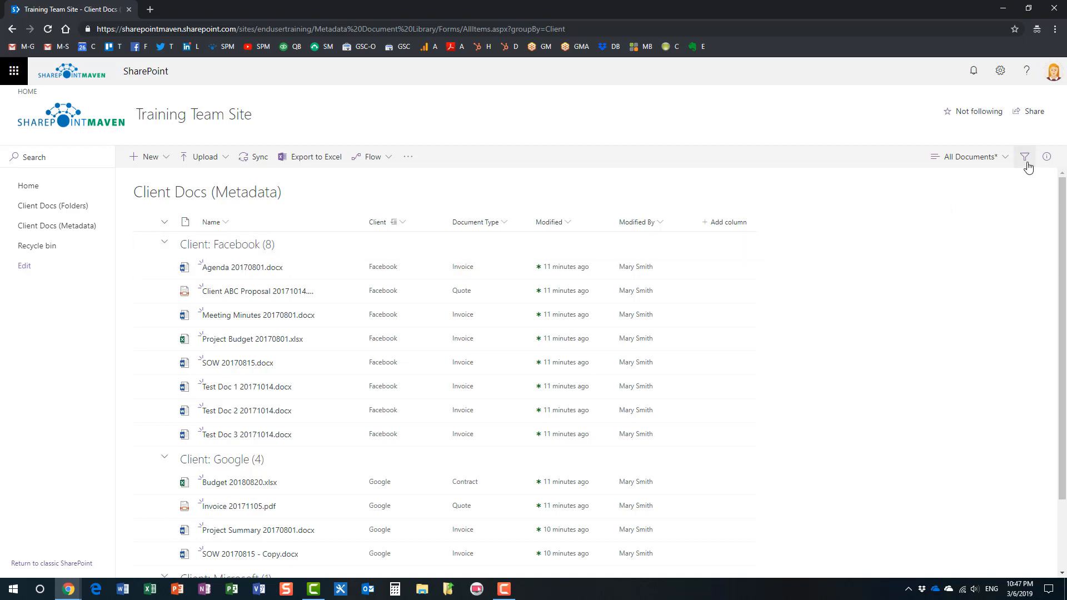
# Step: Filter the grouped library to Invoice: Facebook seven, Google two, Microsoft one
pyautogui.click(1024, 156)
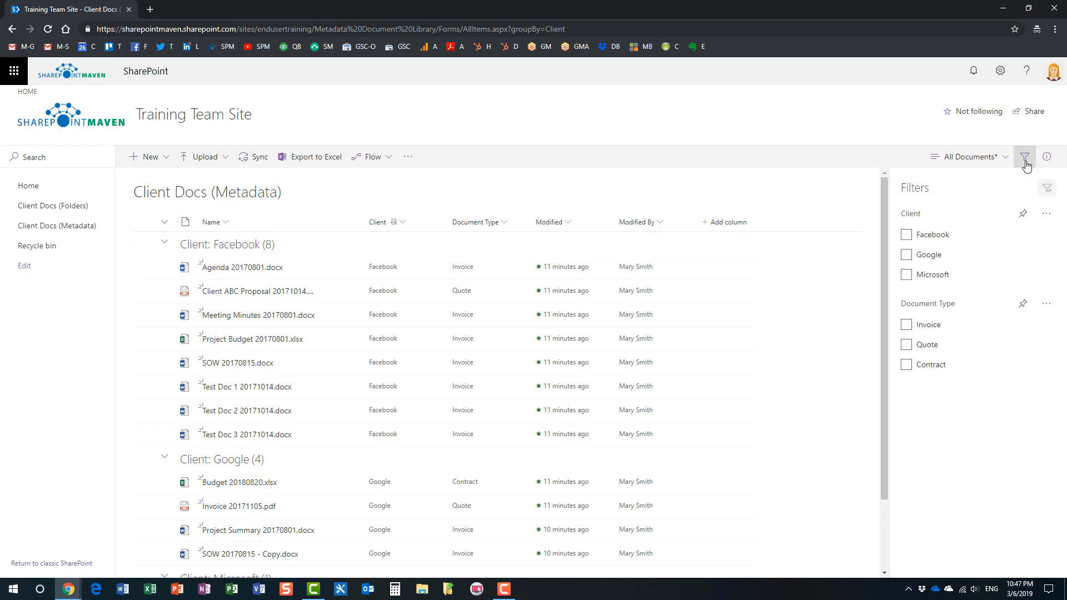
pyautogui.click(906, 324)
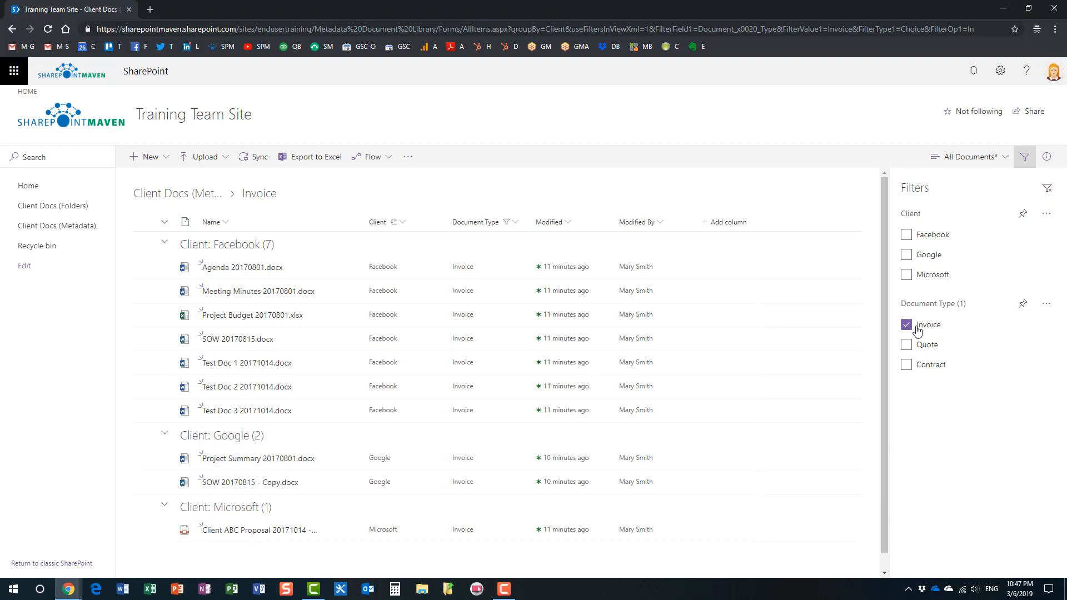
pyautogui.moveTo(587, 231)
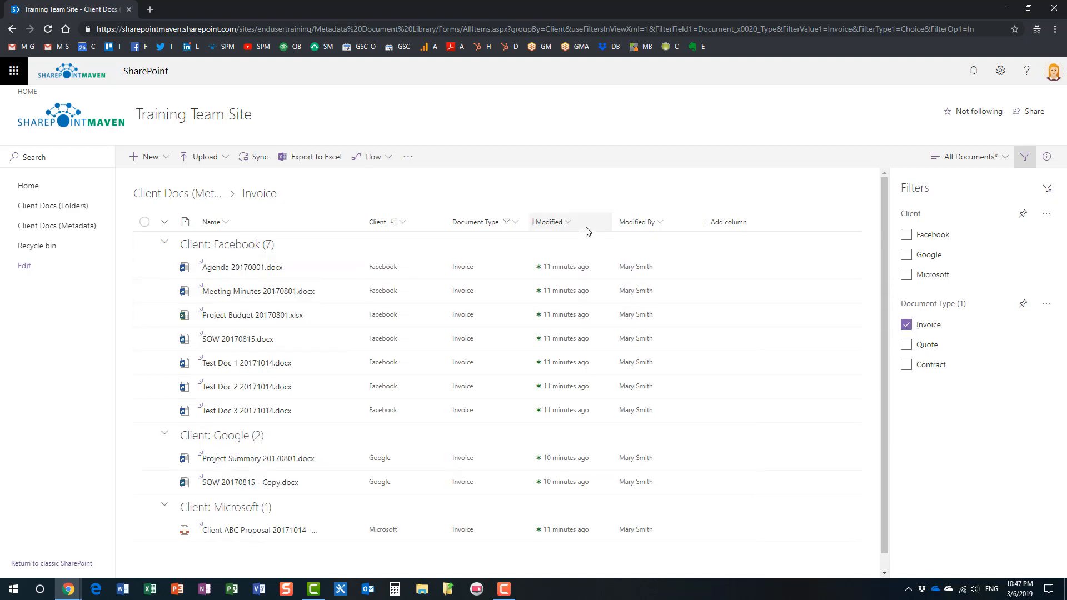
# Step: Sort Invoice documents by Modified, newest first, and close the filters panel
pyautogui.click(547, 221)
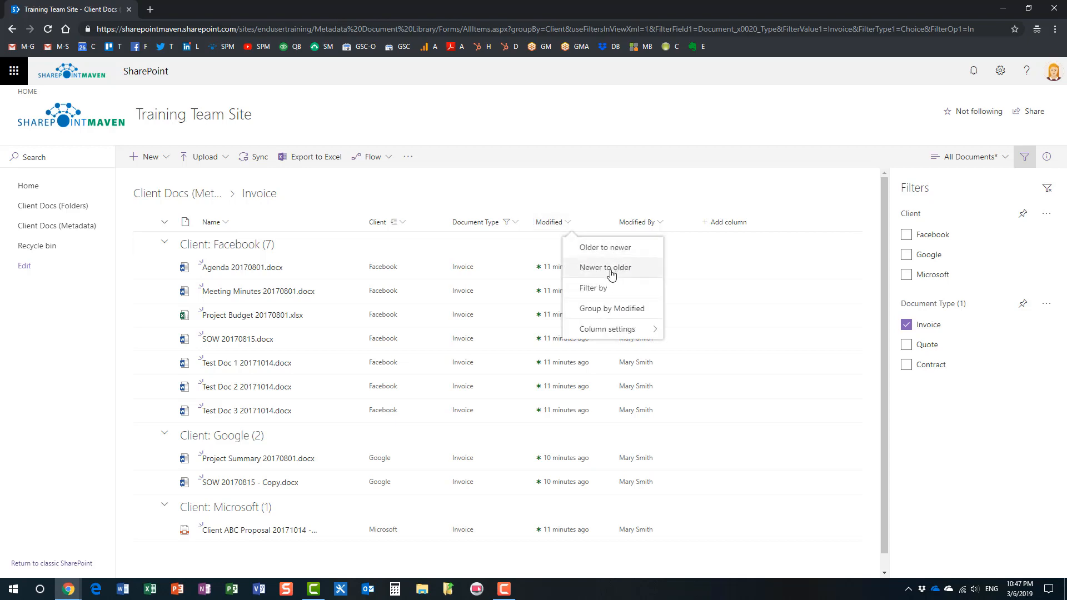
pyautogui.click(603, 267)
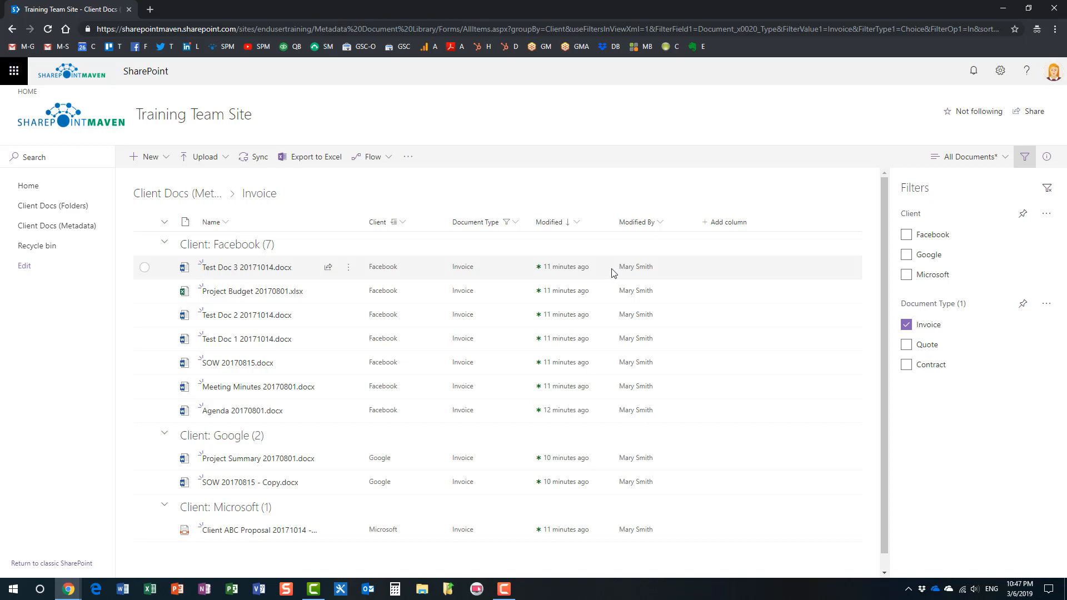
pyautogui.moveTo(413, 243)
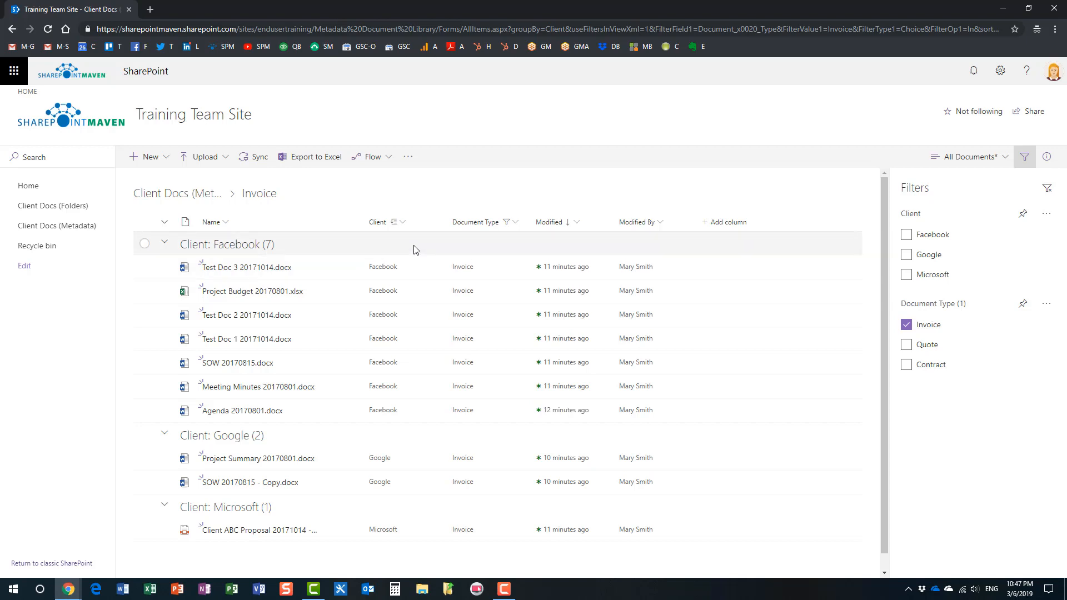
pyautogui.moveTo(392, 342)
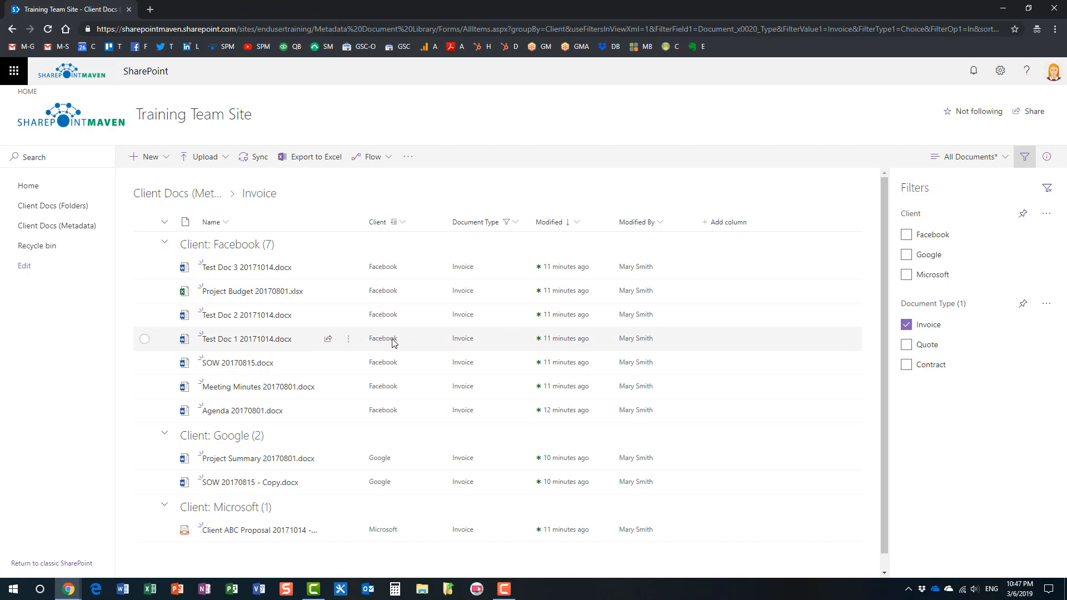
pyautogui.moveTo(469, 324)
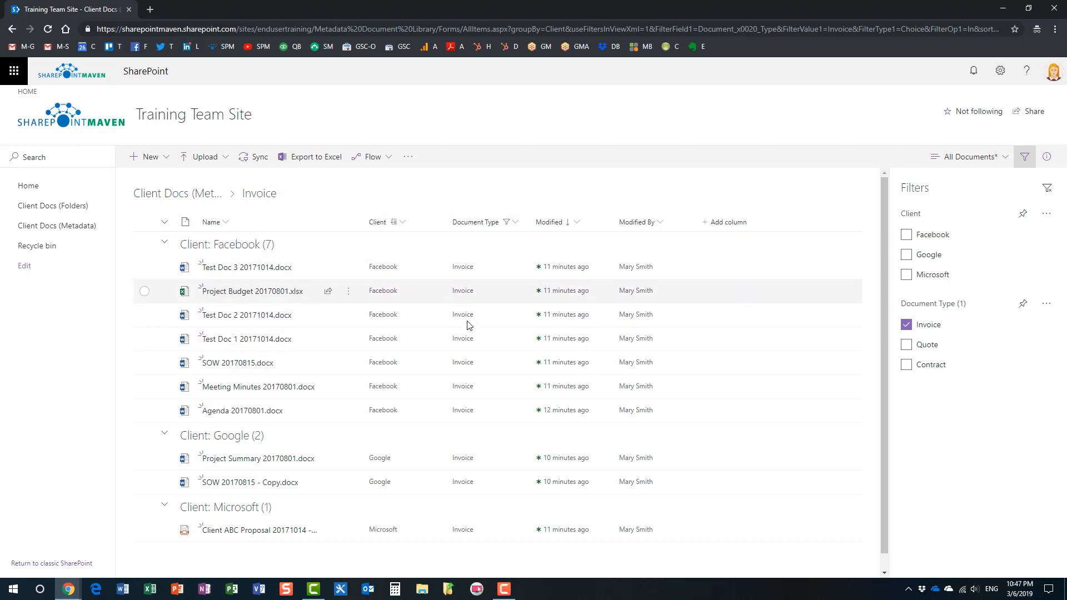
pyautogui.moveTo(580, 266)
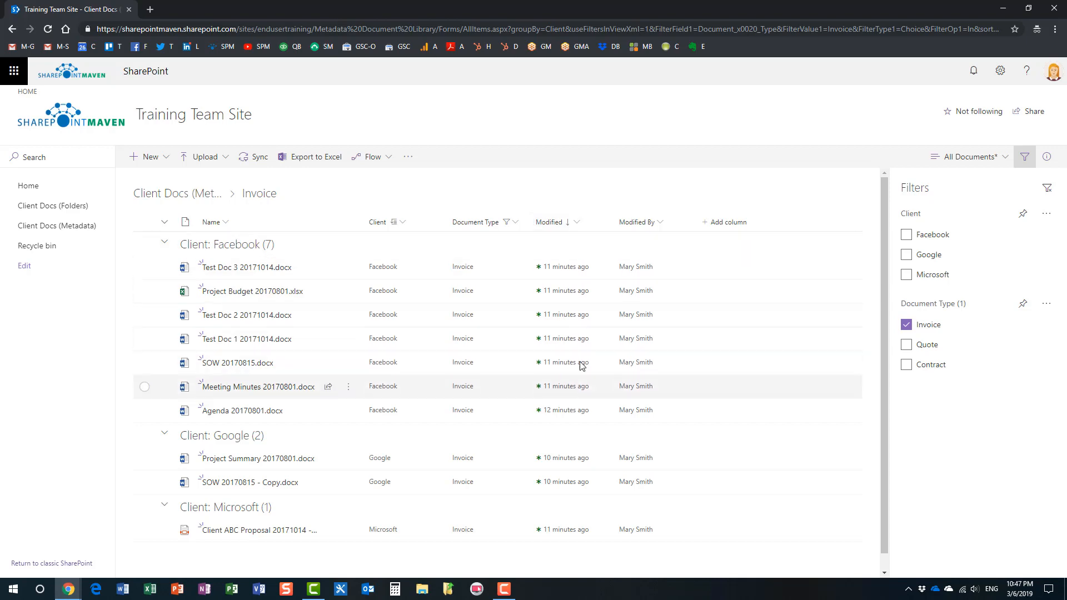
pyautogui.moveTo(970, 197)
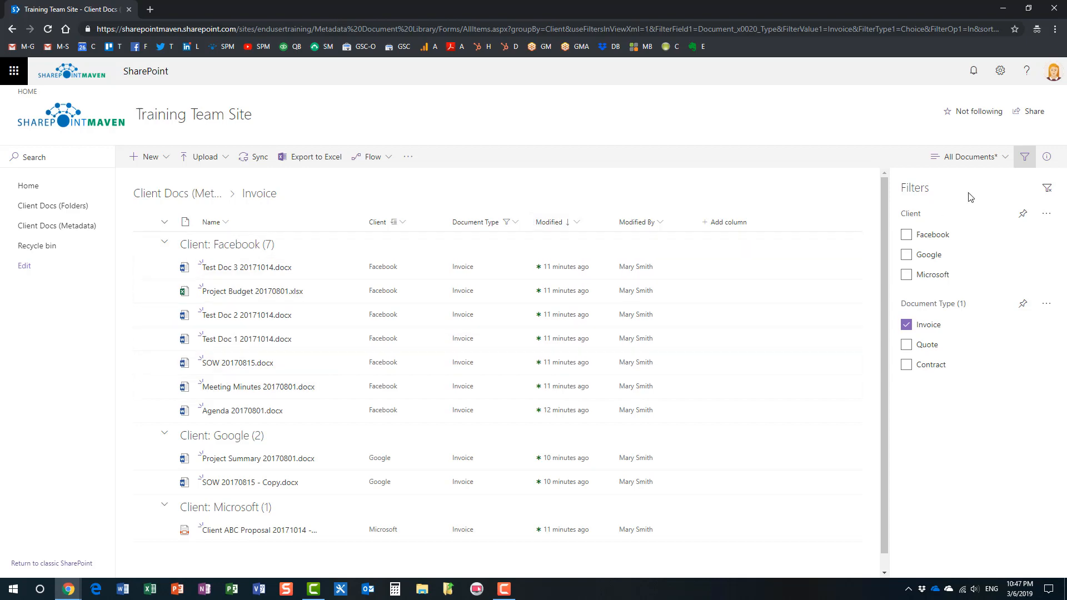
pyautogui.click(1024, 156)
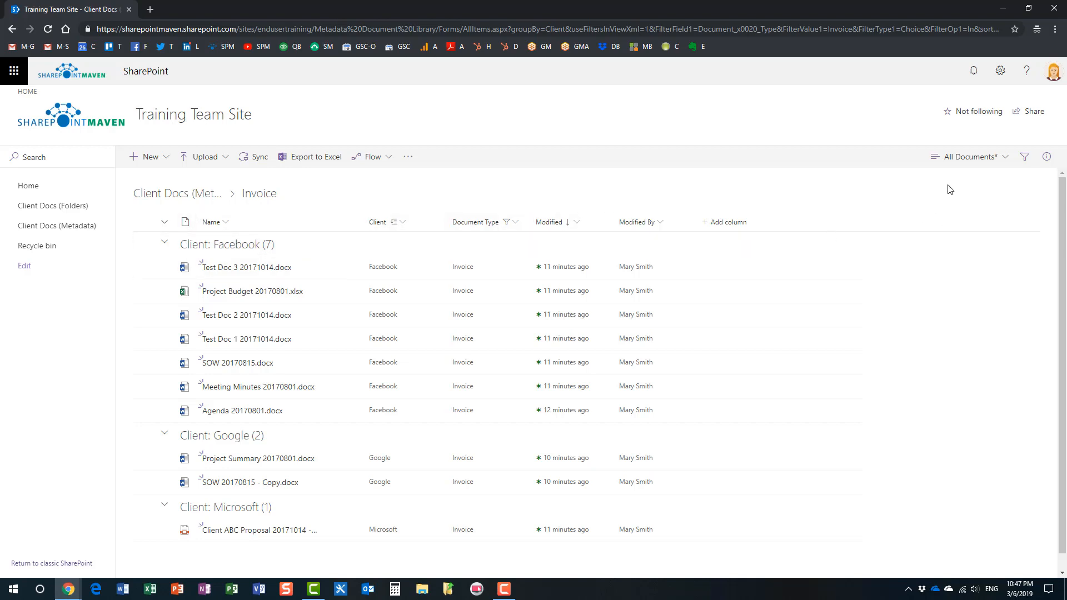
# Step: Save the current layout as a non-public view named 'Mary's view'
pyautogui.click(968, 157)
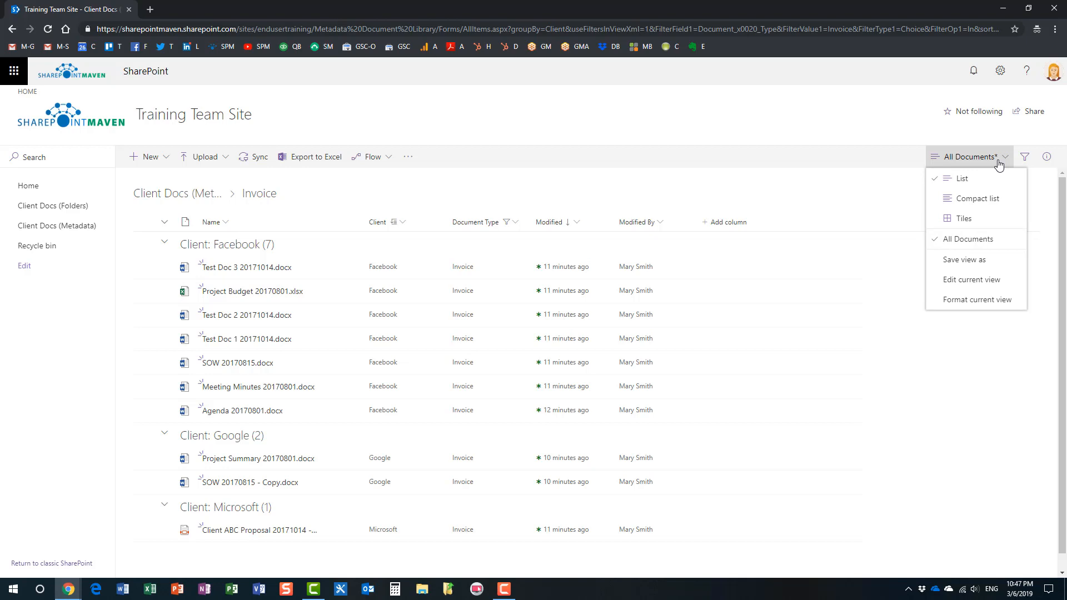
pyautogui.moveTo(990, 233)
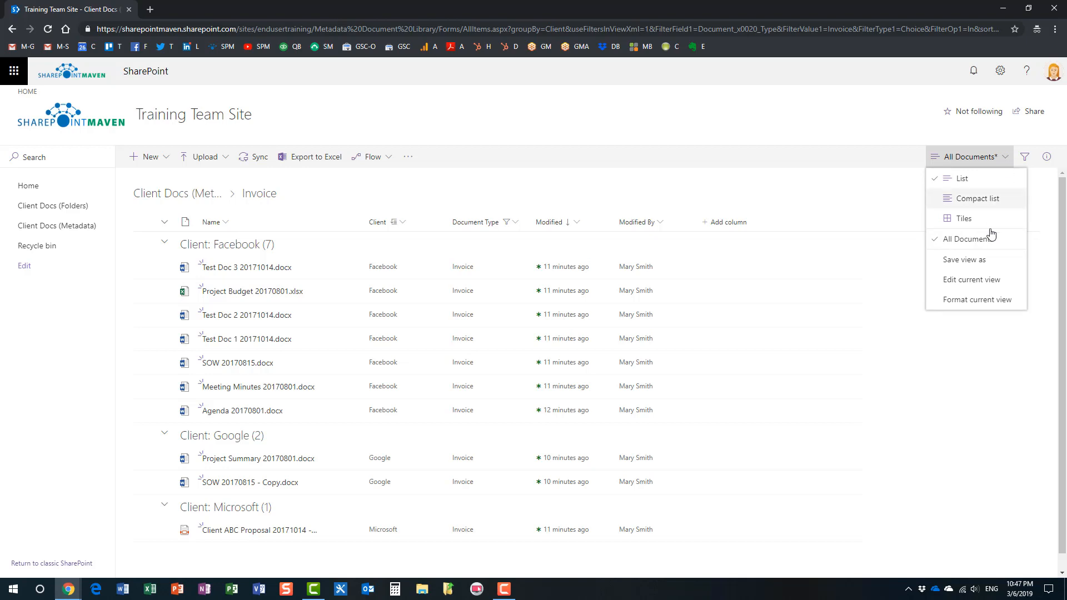
pyautogui.click(964, 264)
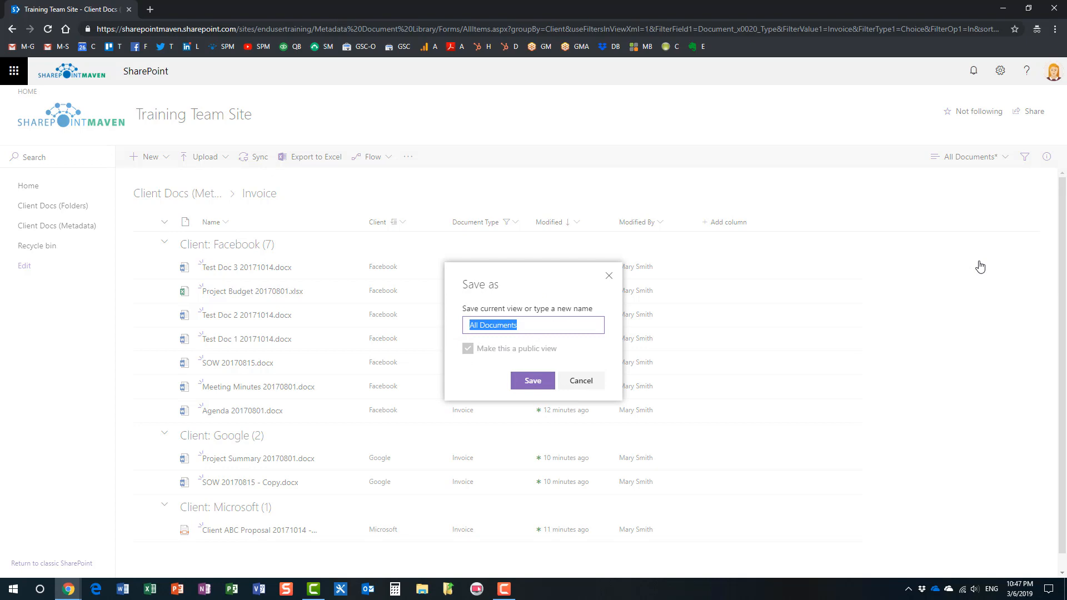
pyautogui.moveTo(978, 254)
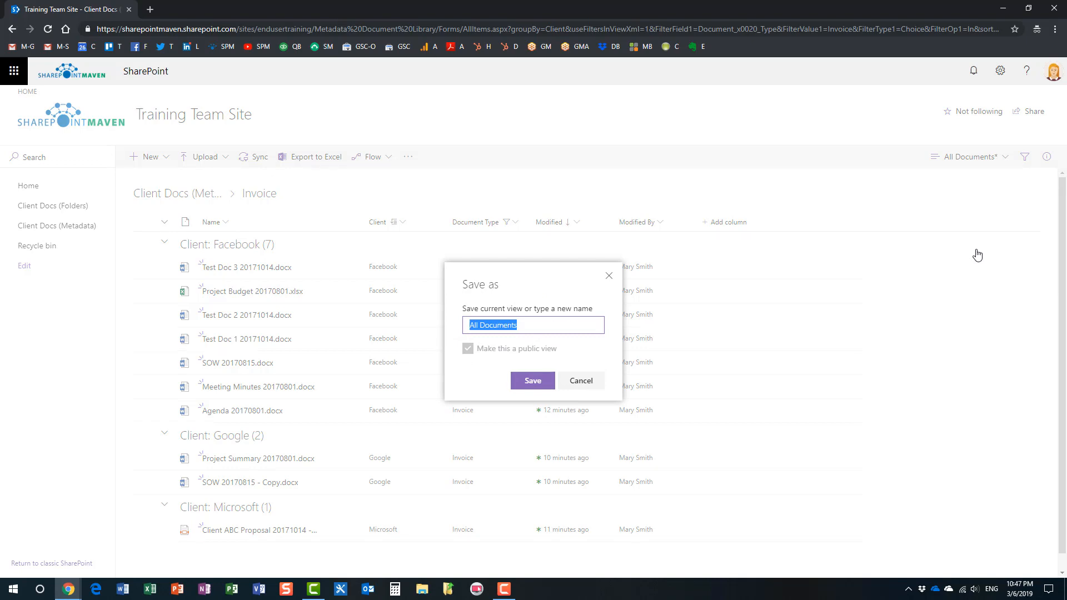
pyautogui.write("Mary's view")
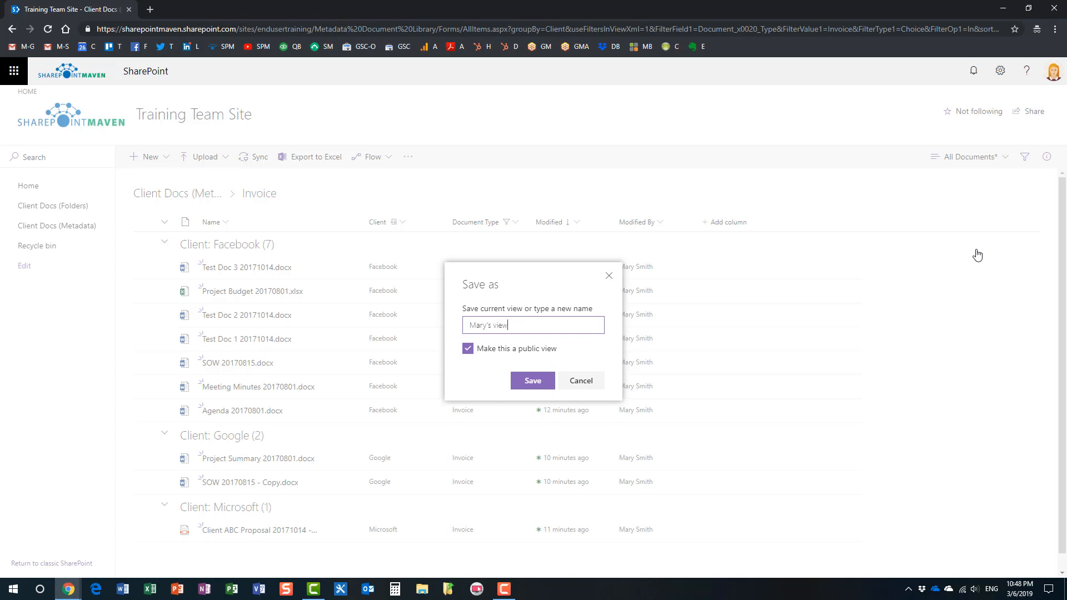
pyautogui.moveTo(482, 361)
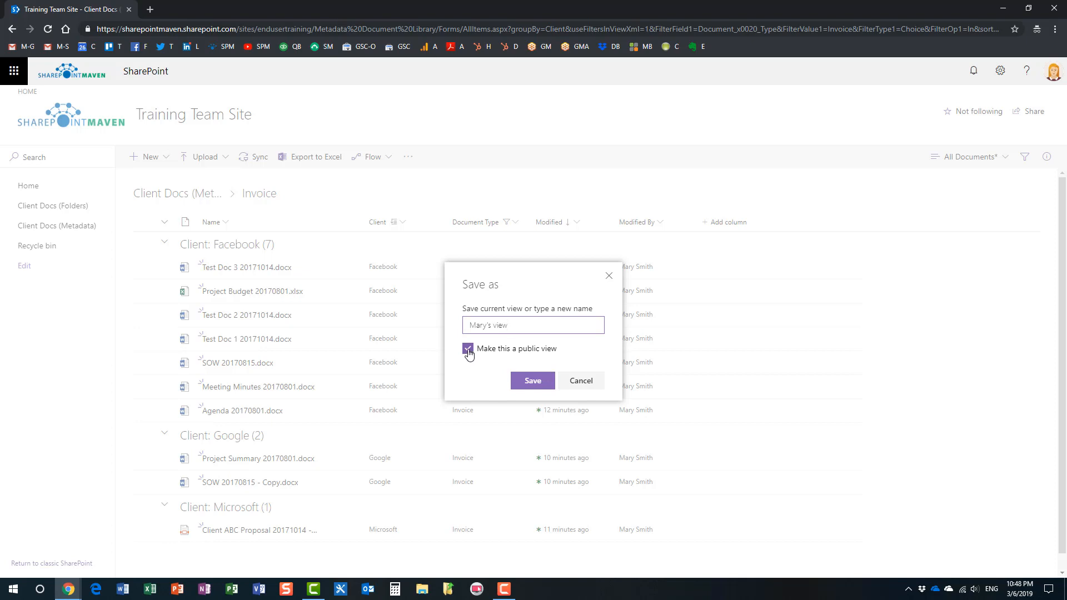
pyautogui.click(467, 348)
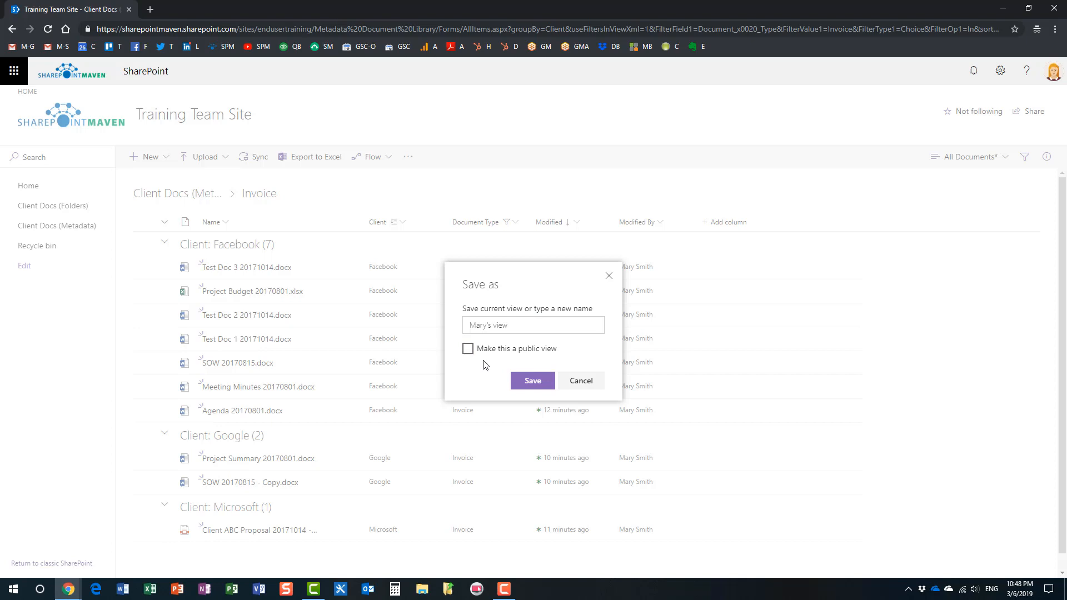
pyautogui.moveTo(506, 359)
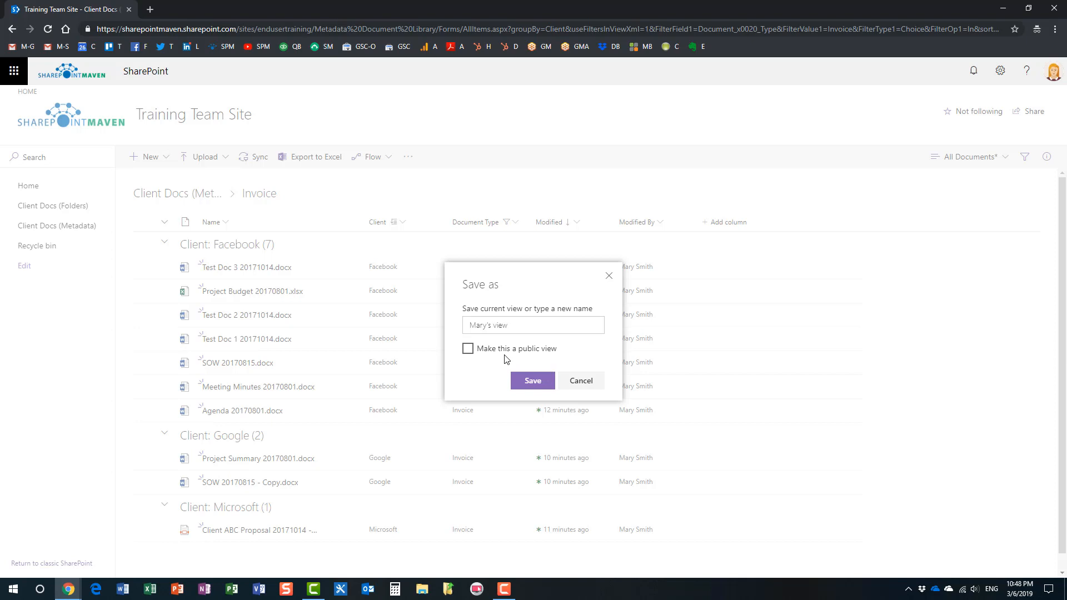
pyautogui.moveTo(469, 358)
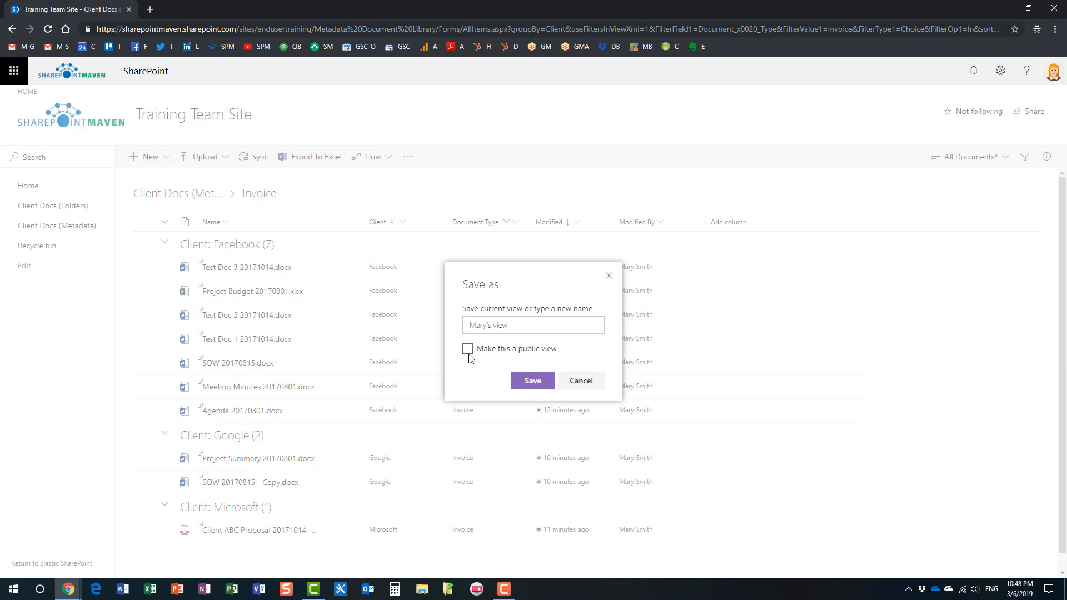
pyautogui.moveTo(503, 325)
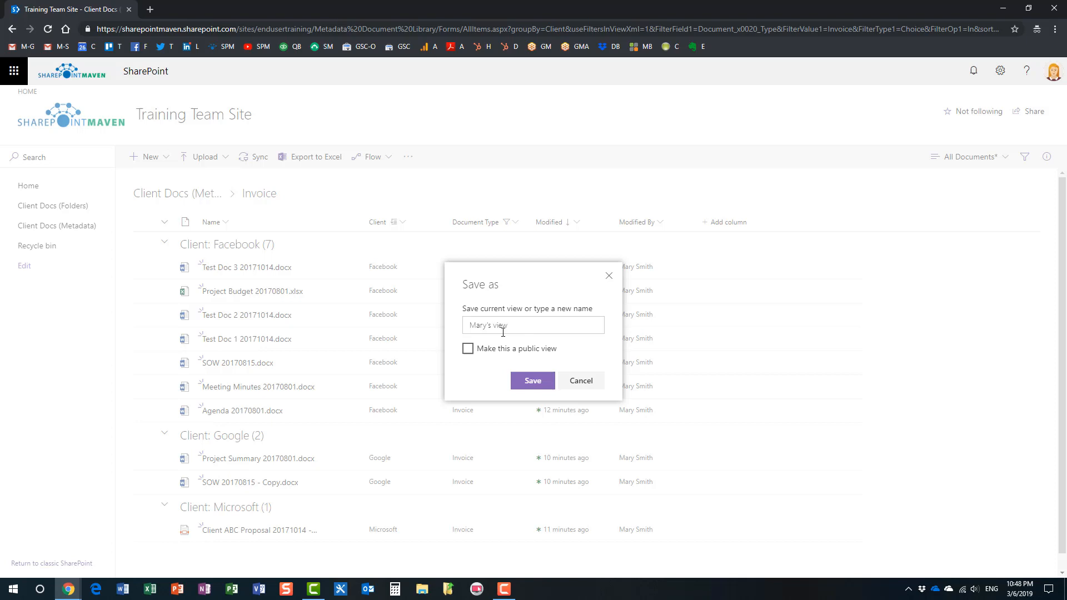
pyautogui.moveTo(974, 170)
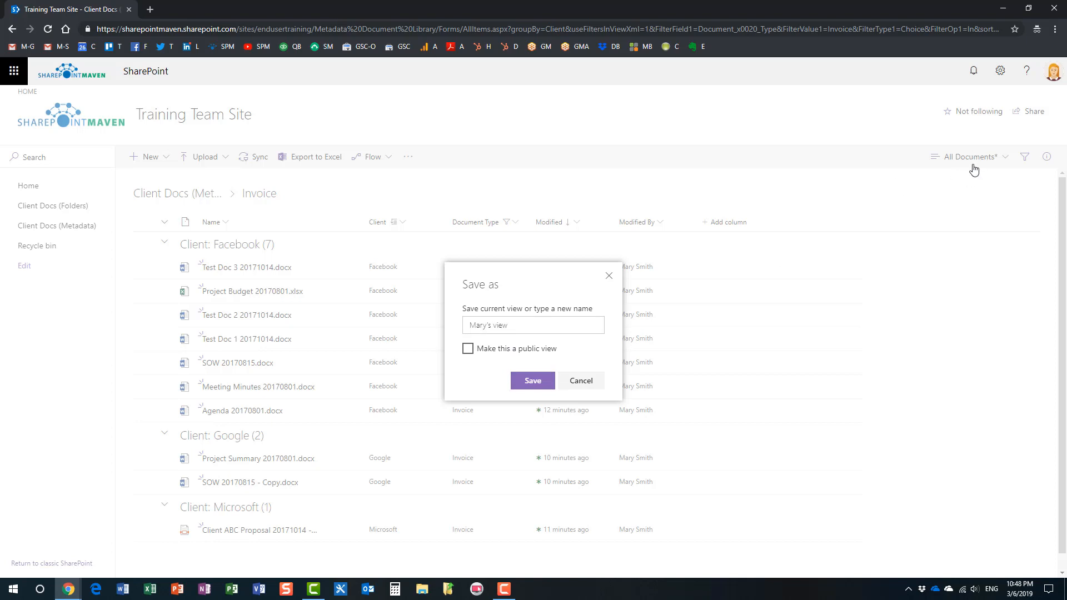
pyautogui.click(532, 380)
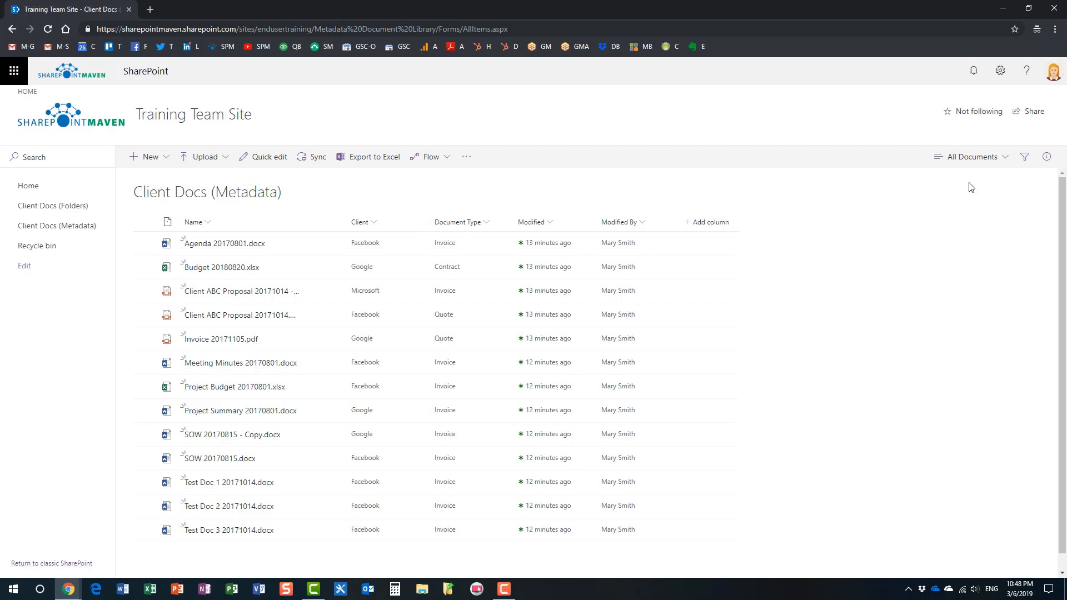
# Step: Open the view list to confirm Mary's view is available
pyautogui.click(973, 156)
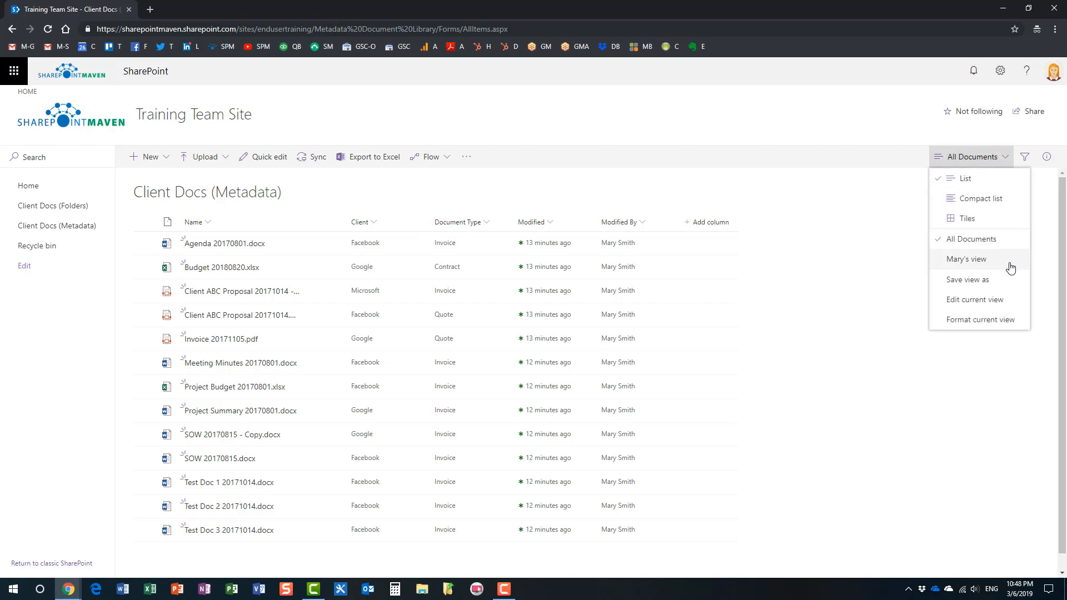
pyautogui.moveTo(965, 260)
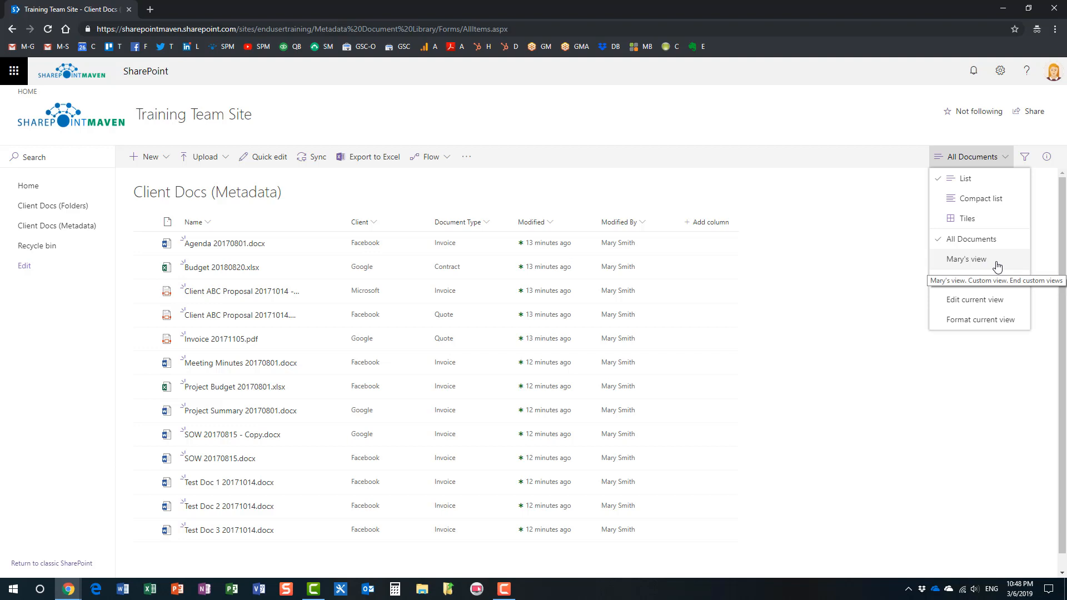
pyautogui.moveTo(988, 264)
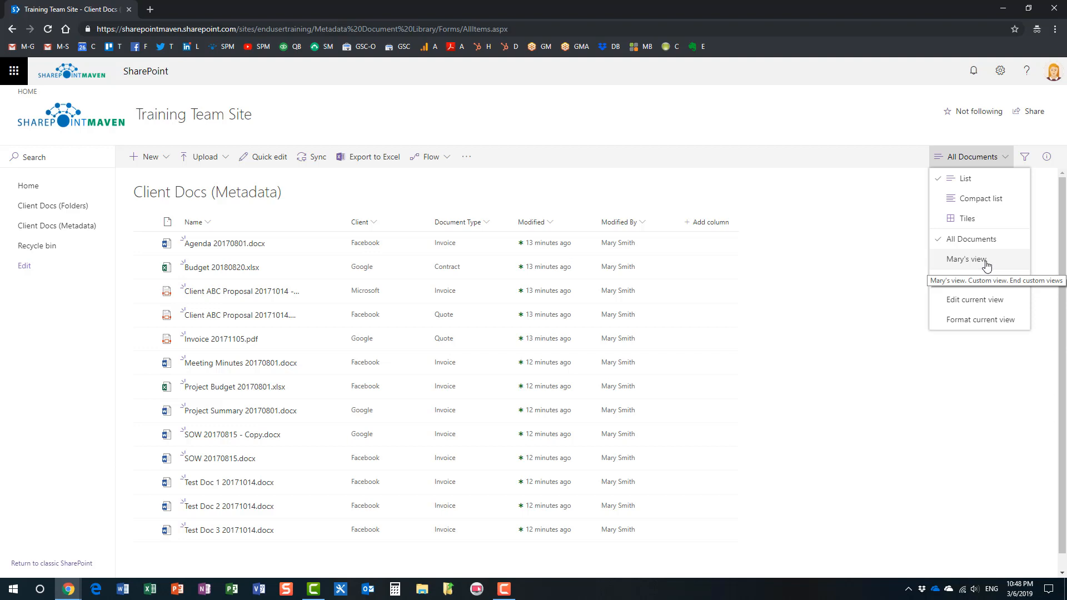
pyautogui.moveTo(1009, 263)
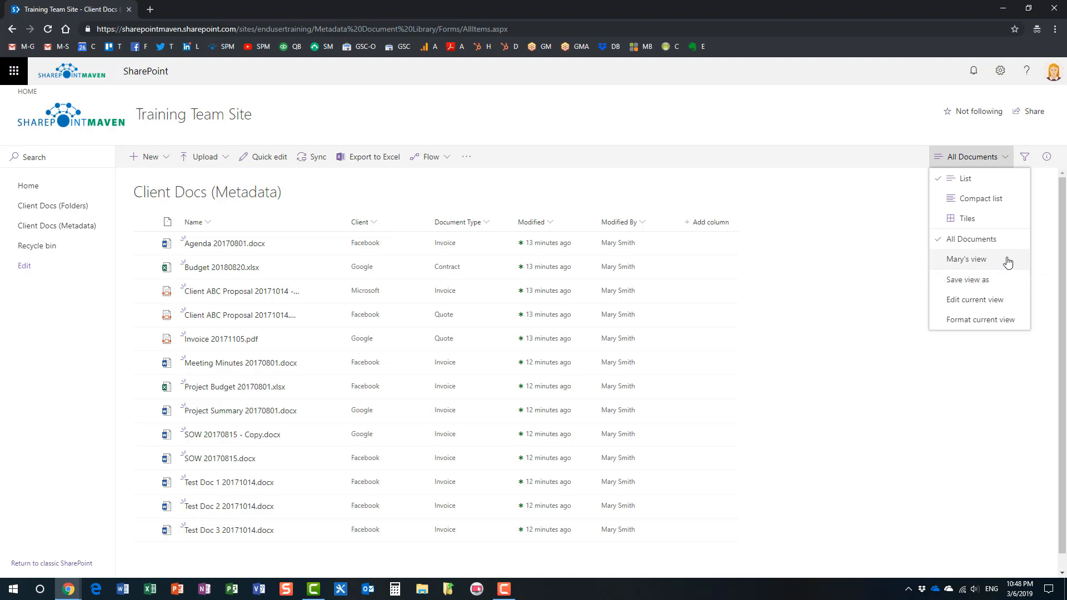
pyautogui.moveTo(987, 257)
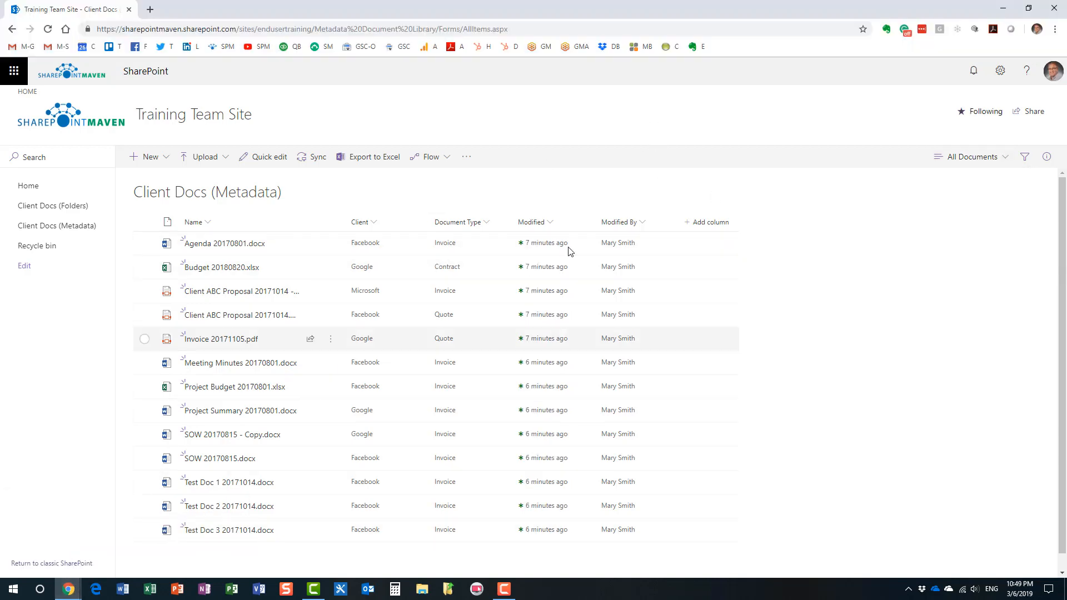
pyautogui.moveTo(830, 116)
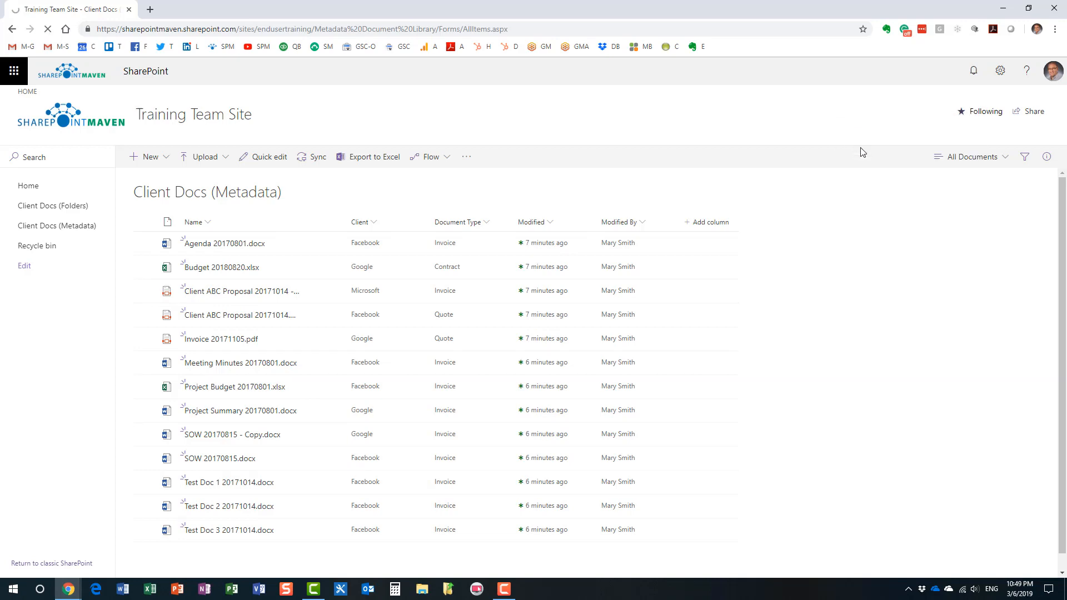
pyautogui.moveTo(831, 157)
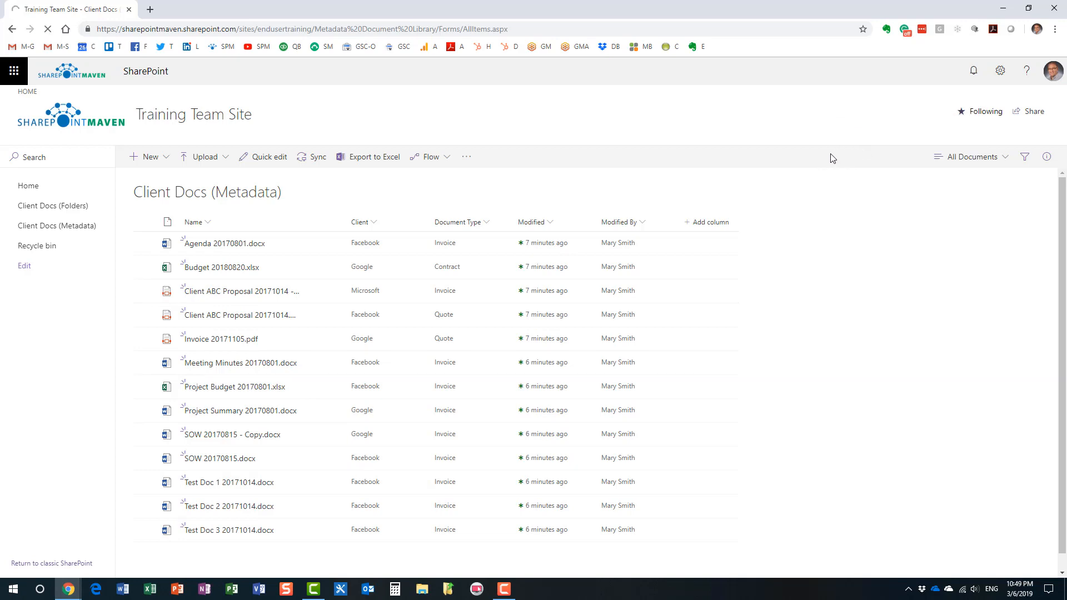
pyautogui.moveTo(955, 202)
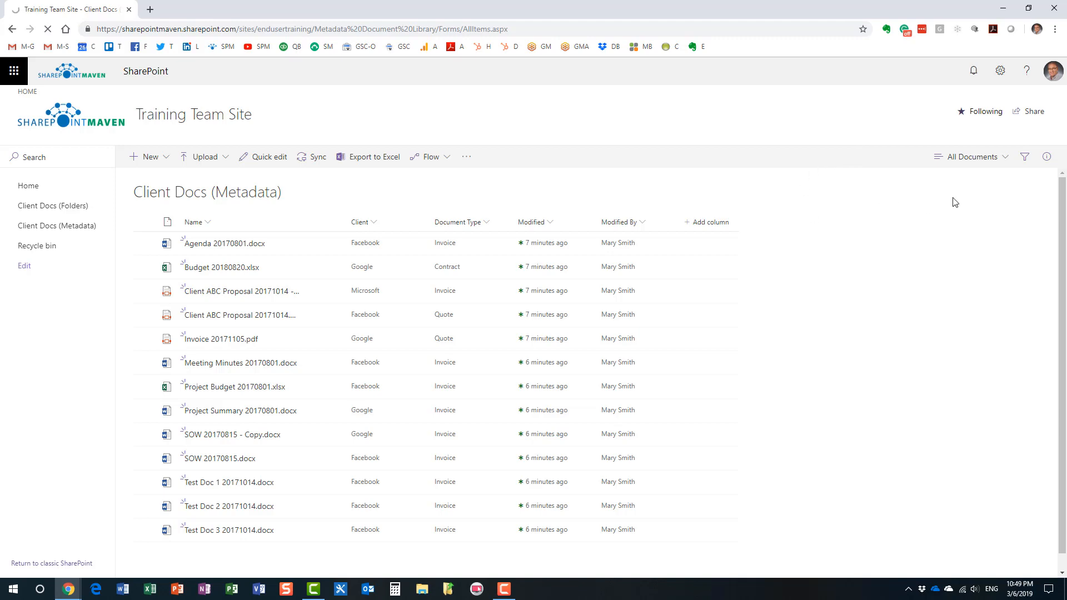
pyautogui.moveTo(988, 175)
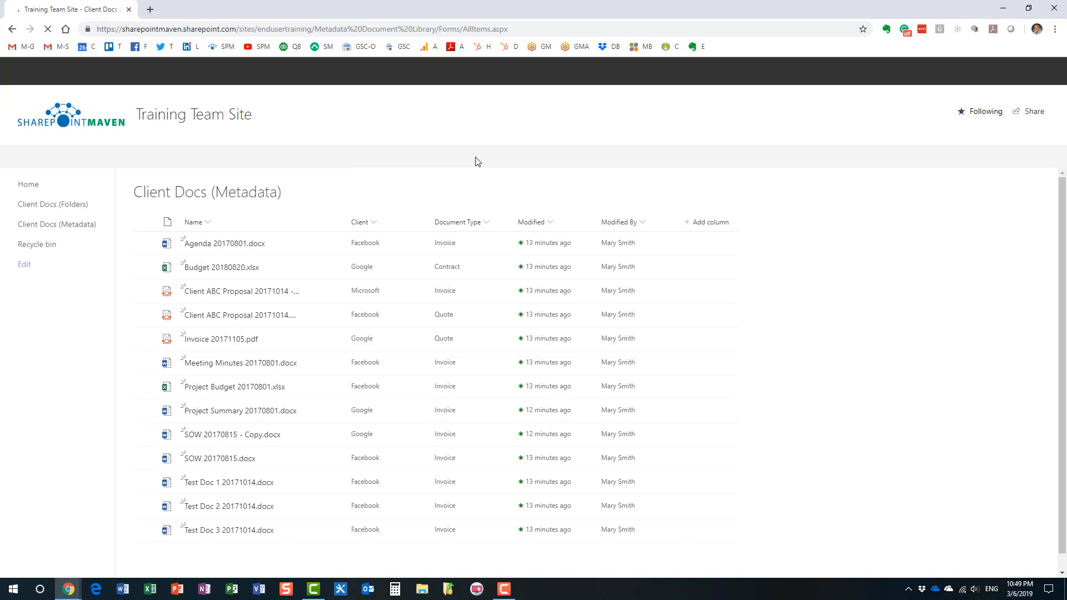
# Step: As another user, confirm the view list offers only All Documents, not Mary's view
pyautogui.click(970, 156)
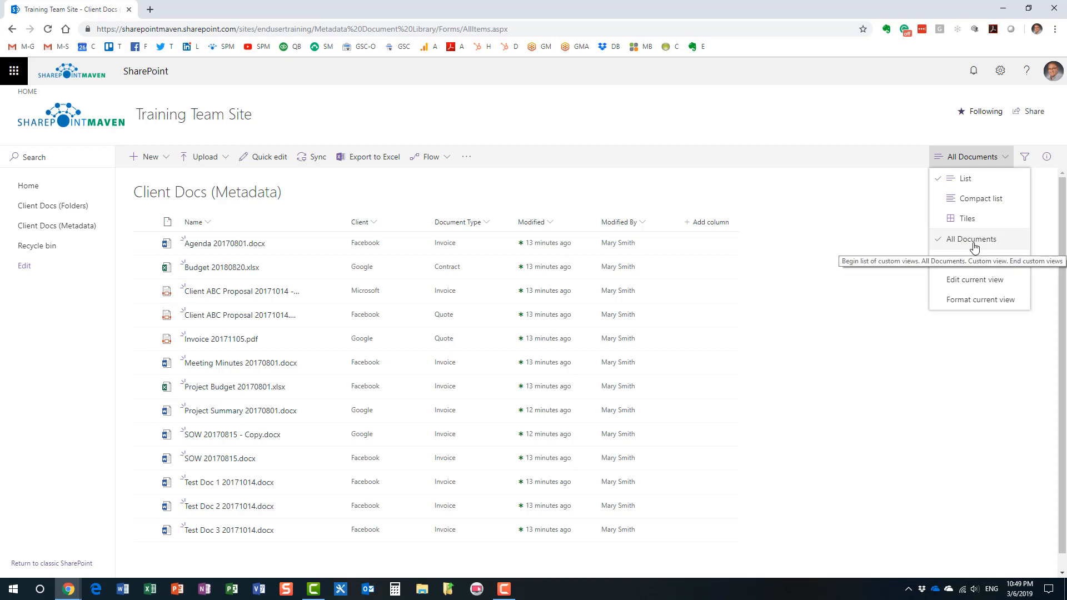
pyautogui.moveTo(993, 247)
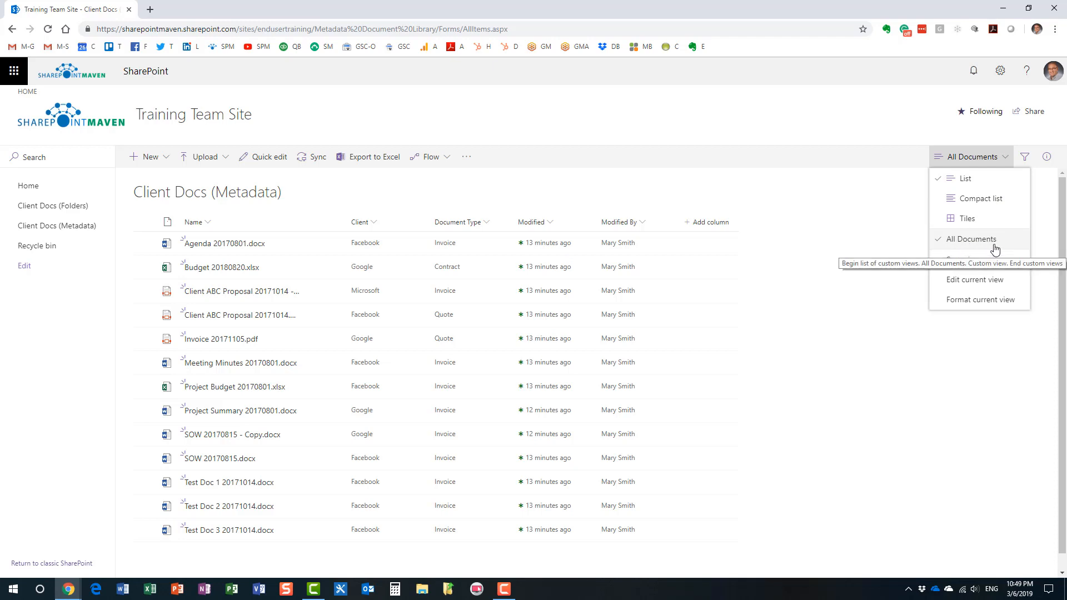
pyautogui.moveTo(786, 142)
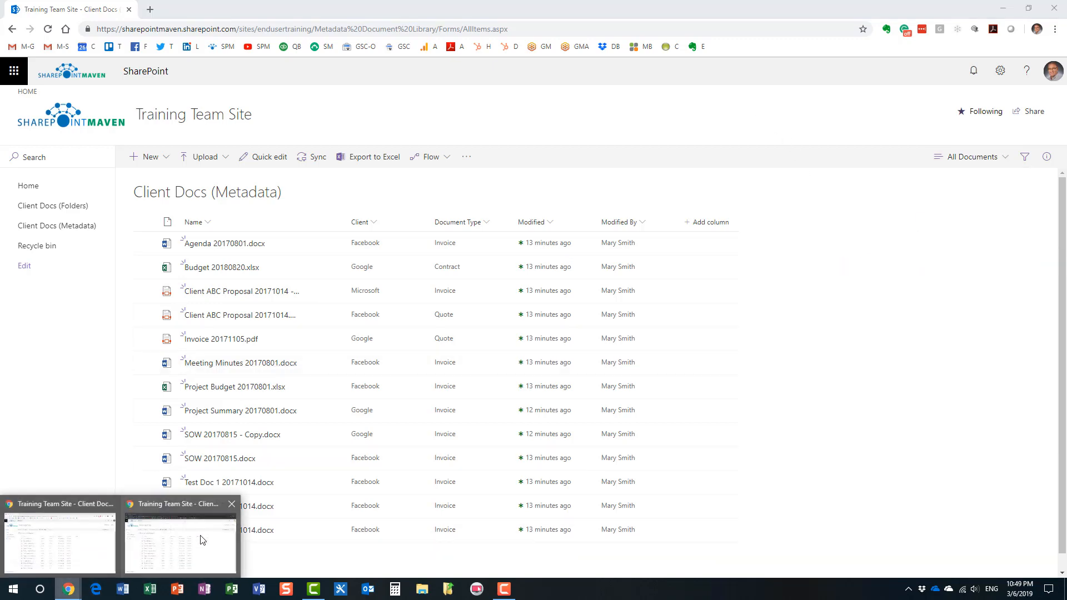
# Step: Return to the original user's window, whose view list still shows Mary's view
pyautogui.click(975, 157)
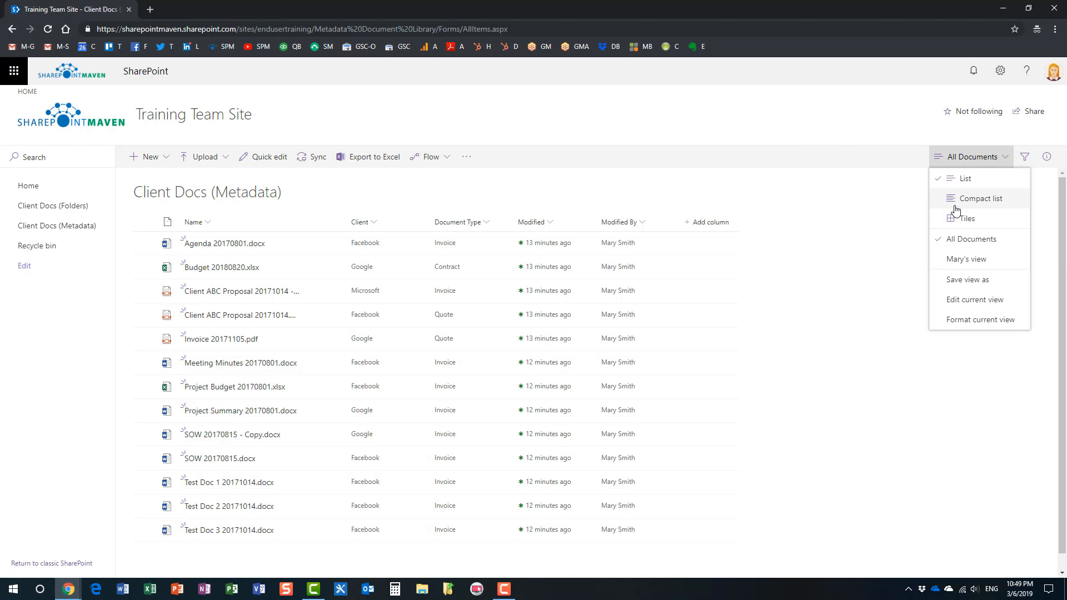
pyautogui.moveTo(887, 123)
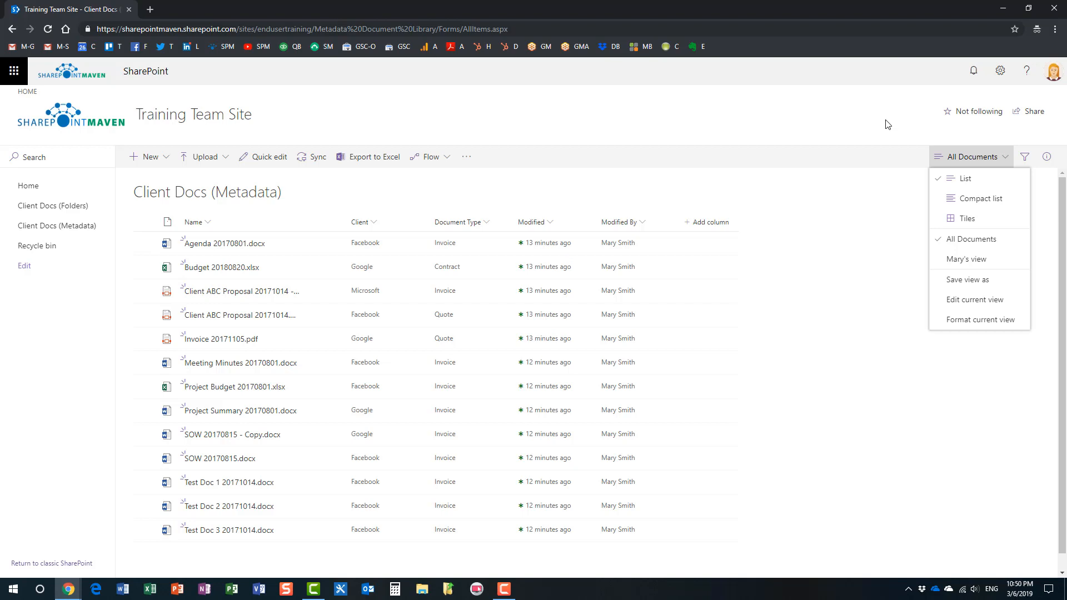
pyautogui.moveTo(845, 119)
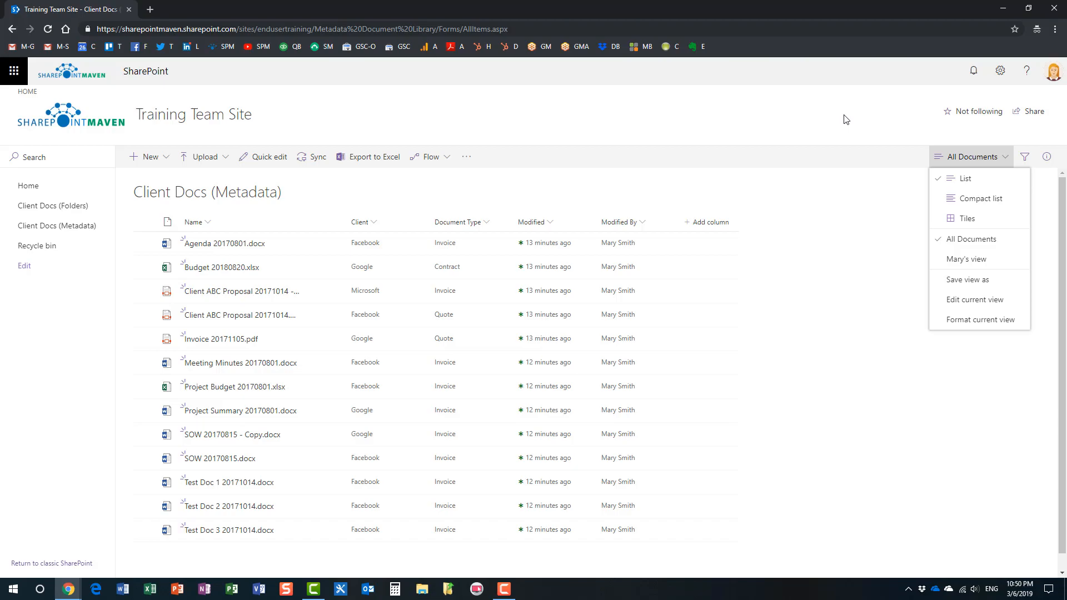